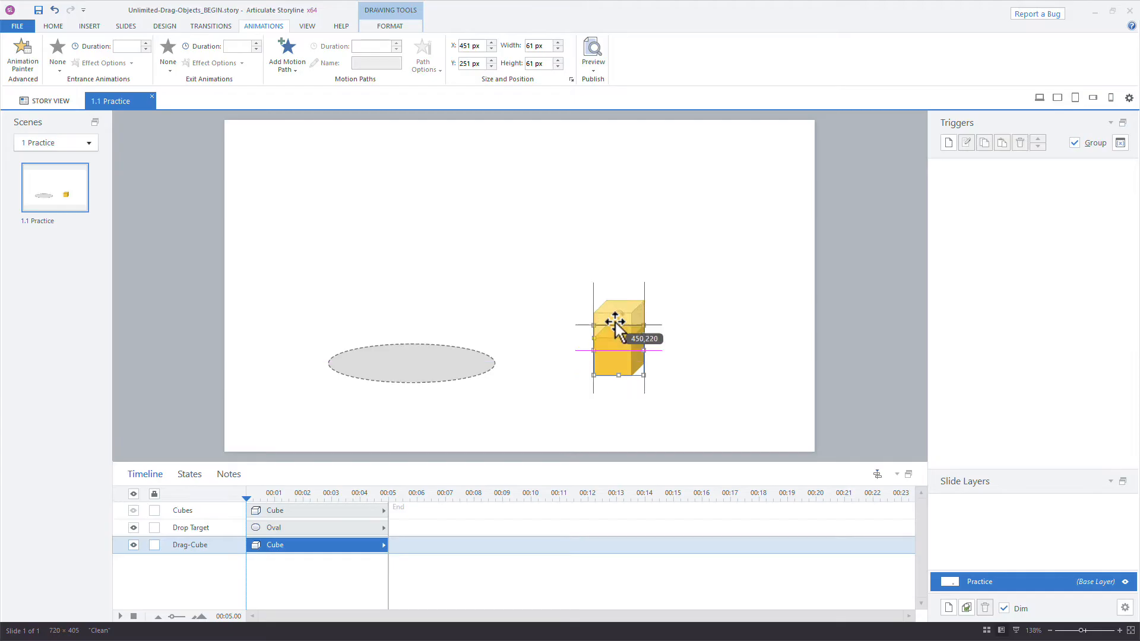
# Layer the yellow cube above the gray oval, then return it to the oval's right
pyautogui.moveTo(618, 327); pyautogui.dragTo(399, 342)
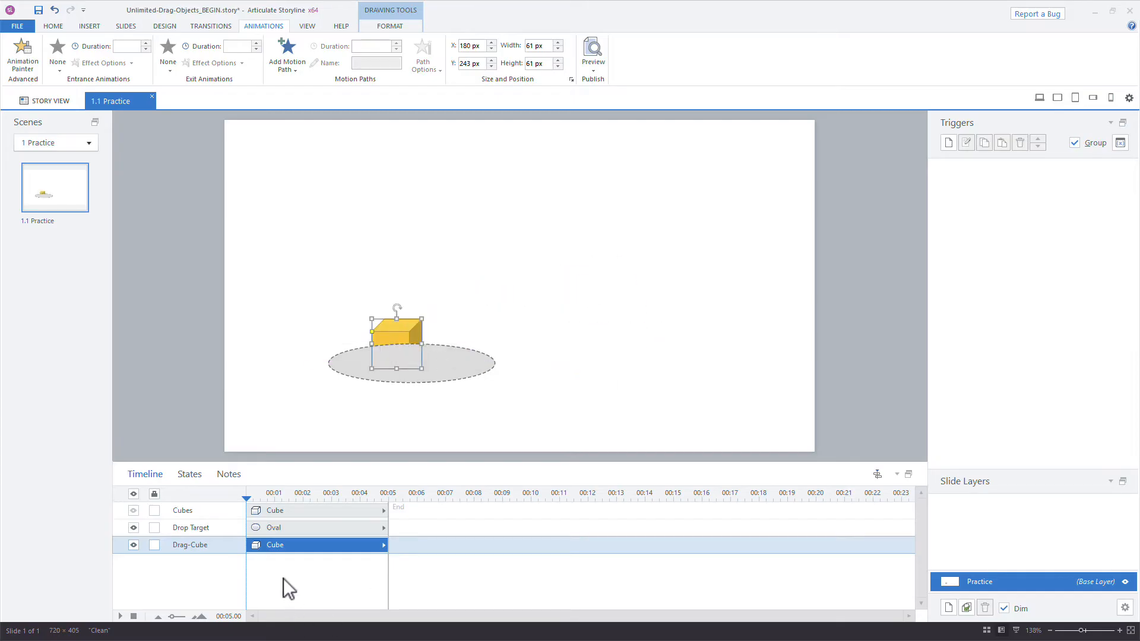
pyautogui.moveTo(398, 326); pyautogui.dragTo(404, 342)
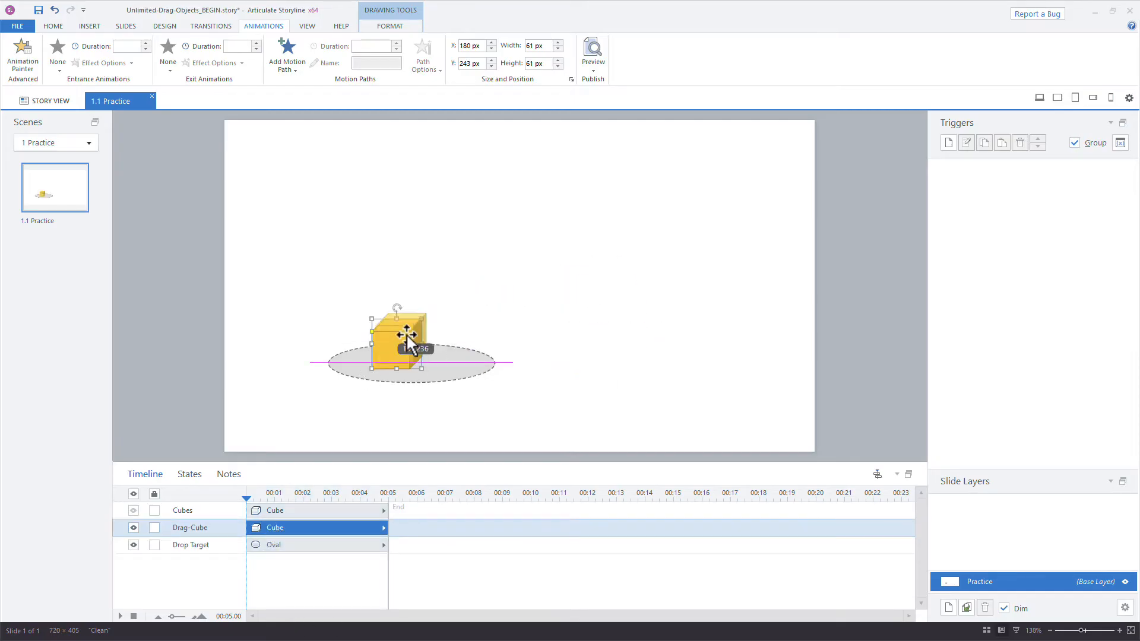
pyautogui.moveTo(398, 342); pyautogui.dragTo(640, 357)
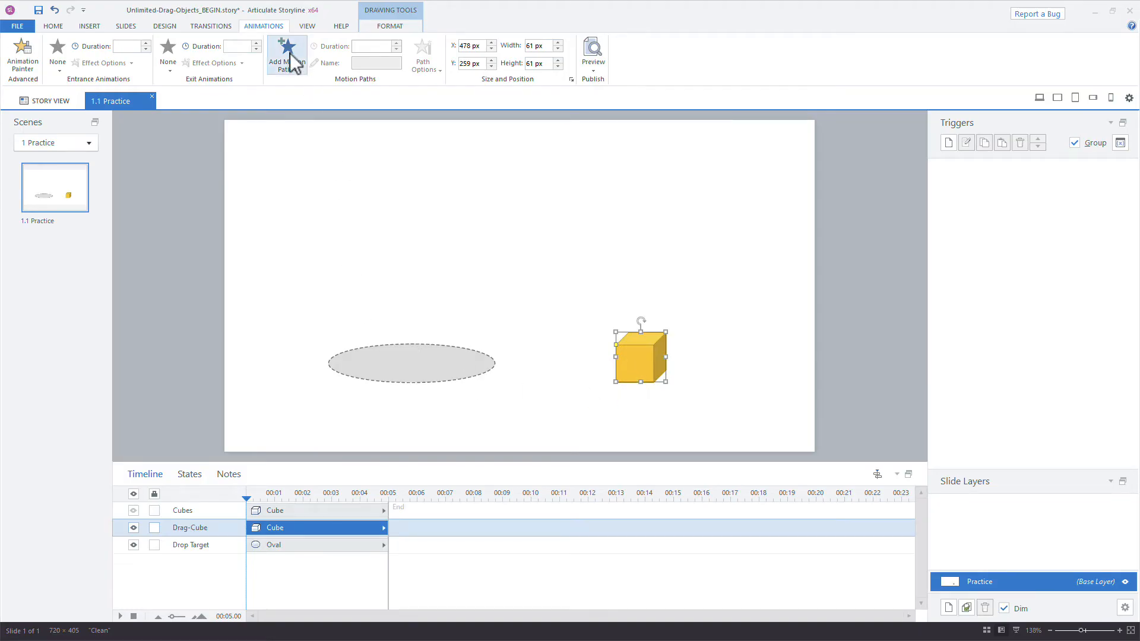
# Add a line motion path to the cube, directed left toward the oval
pyautogui.click(286, 54)
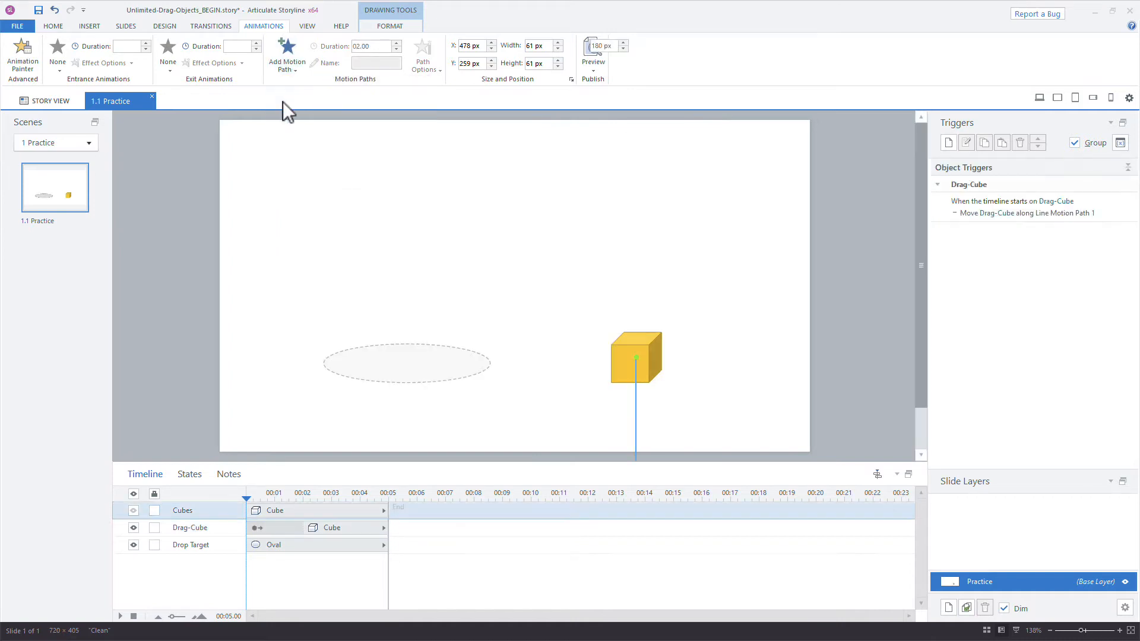
pyautogui.click(286, 58)
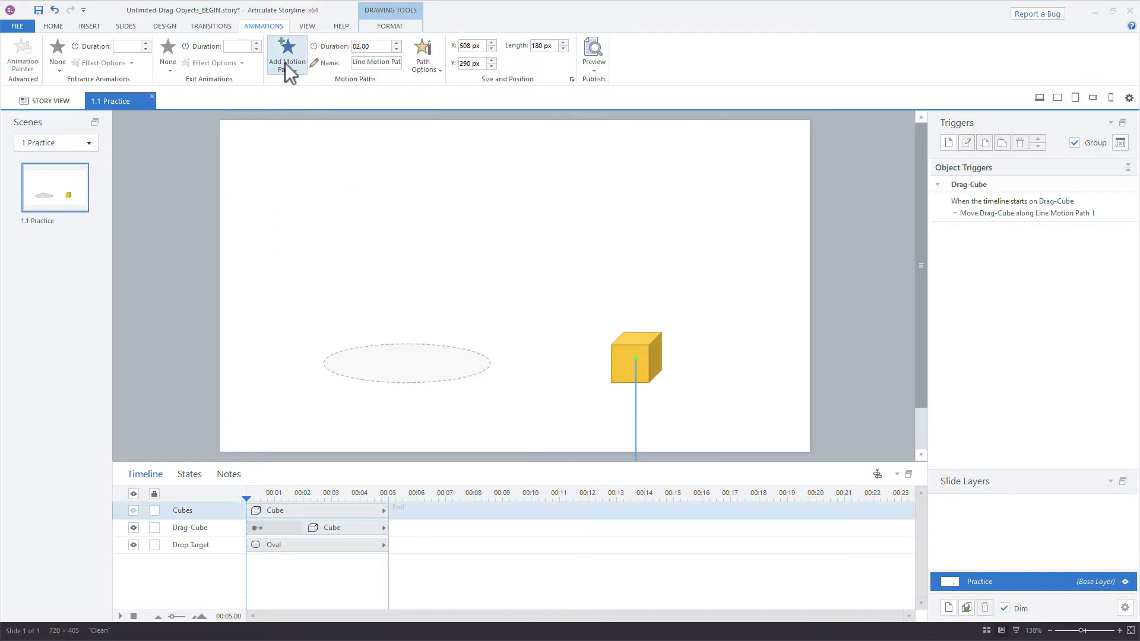
pyautogui.click(423, 57)
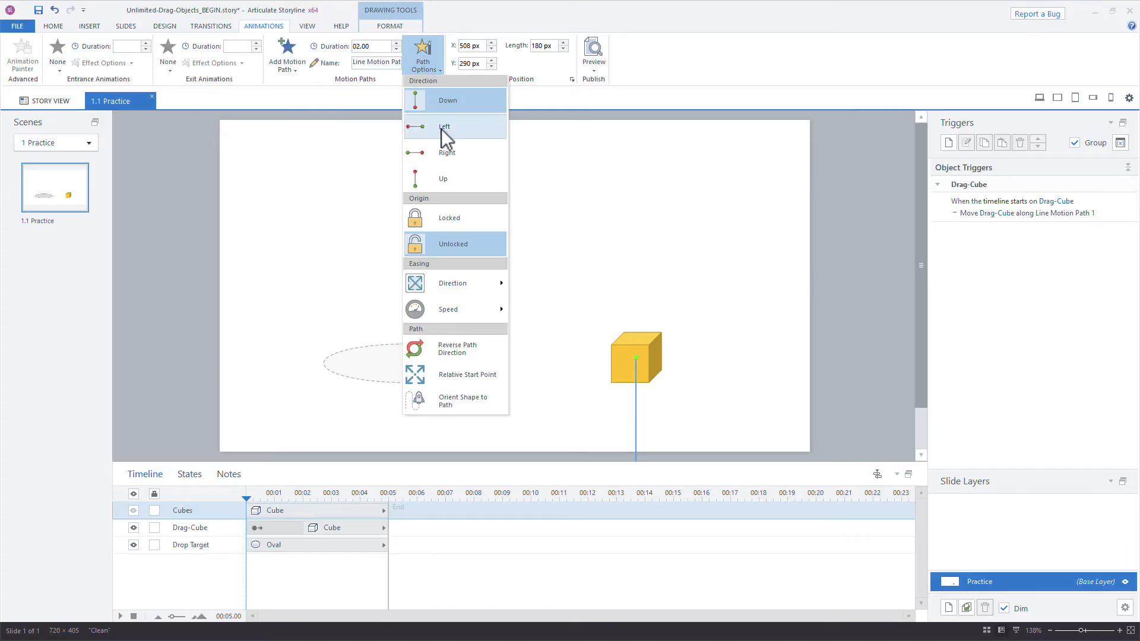
pyautogui.click(444, 126)
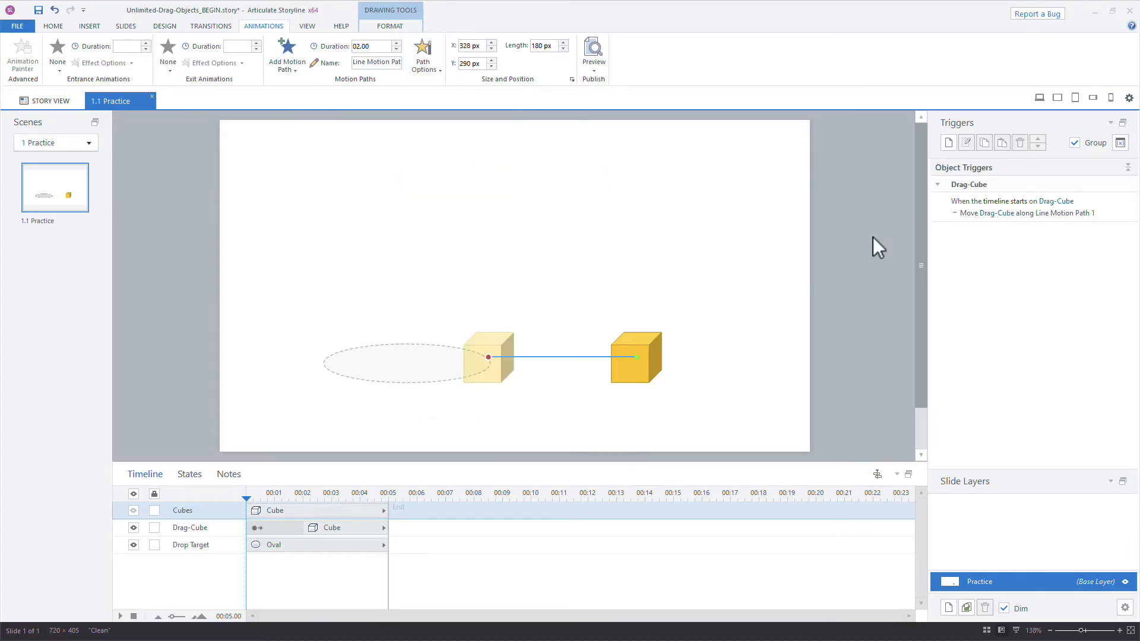
pyautogui.moveTo(788, 233)
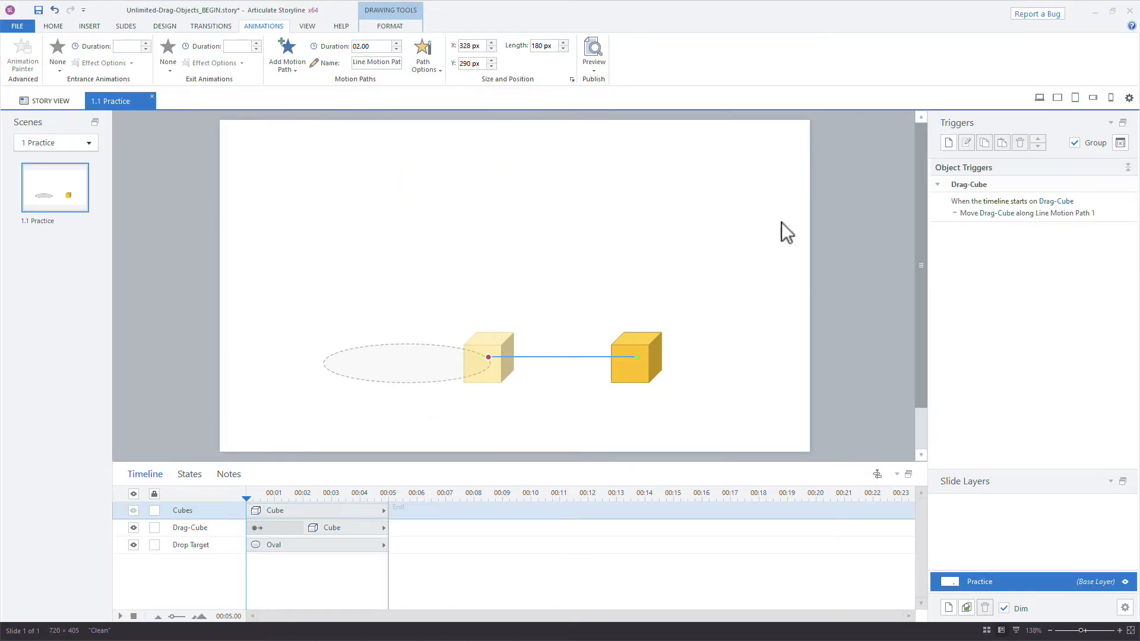
pyautogui.moveTo(534, 363)
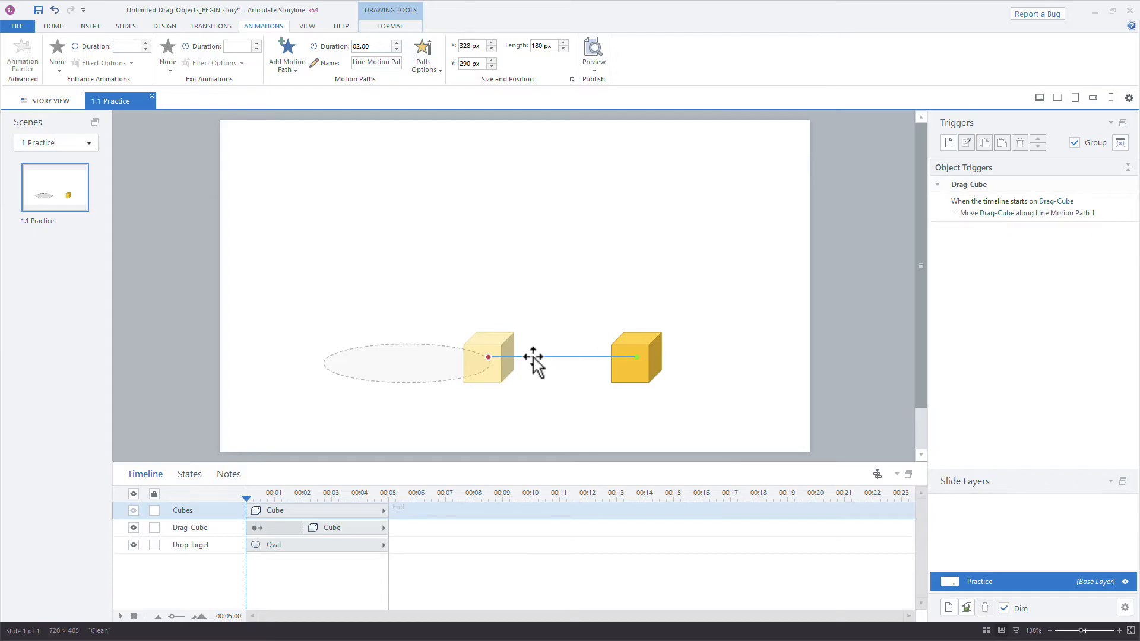
pyautogui.moveTo(463, 401)
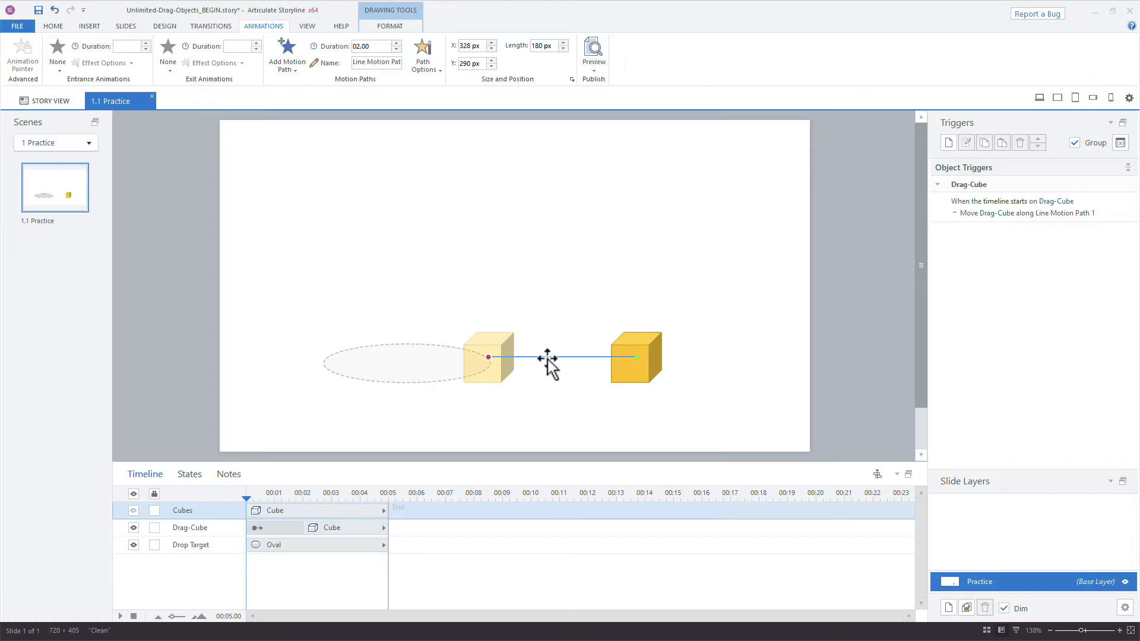
pyautogui.moveTo(553, 366)
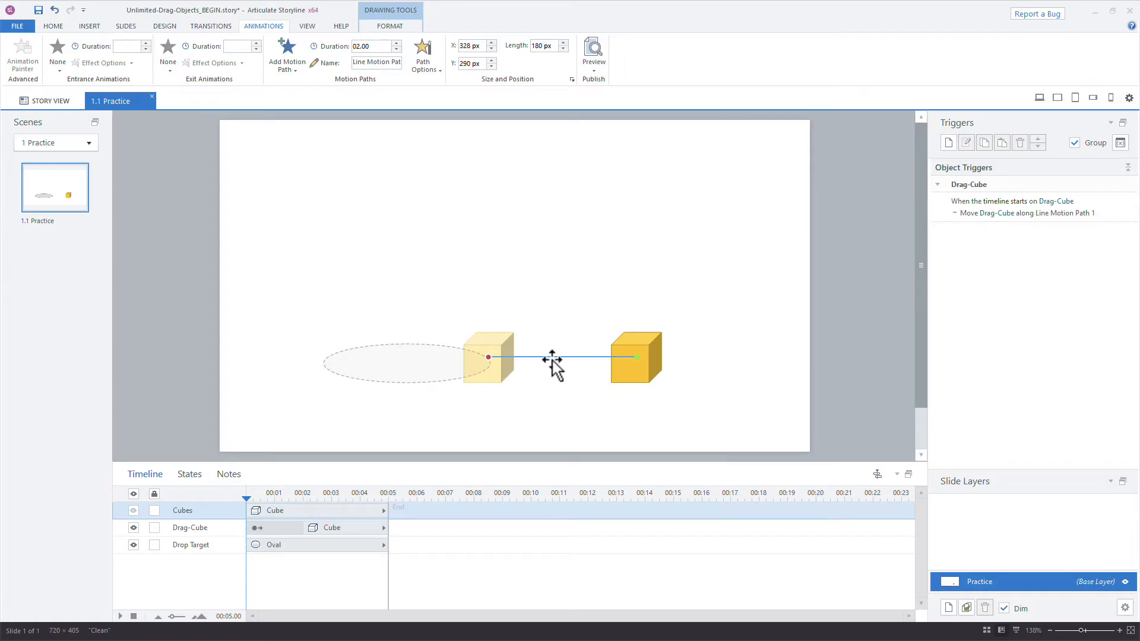
pyautogui.moveTo(1011, 253)
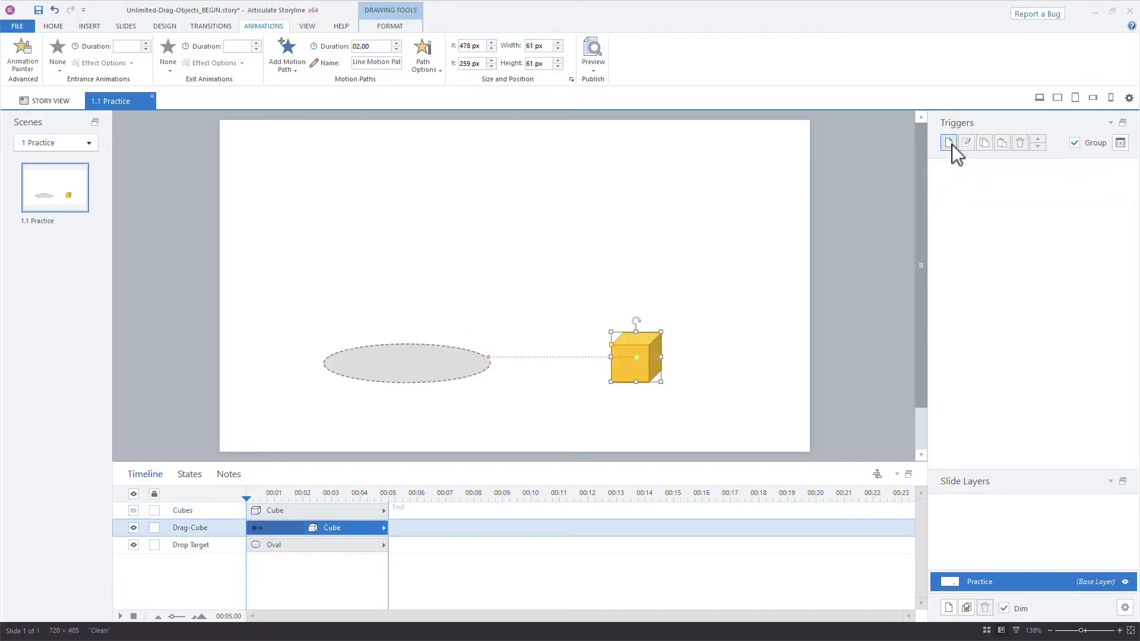
# Add a trigger: move Drag-Cube along Line Motion Path 1 when dropped on Drop Target
pyautogui.click(949, 142)
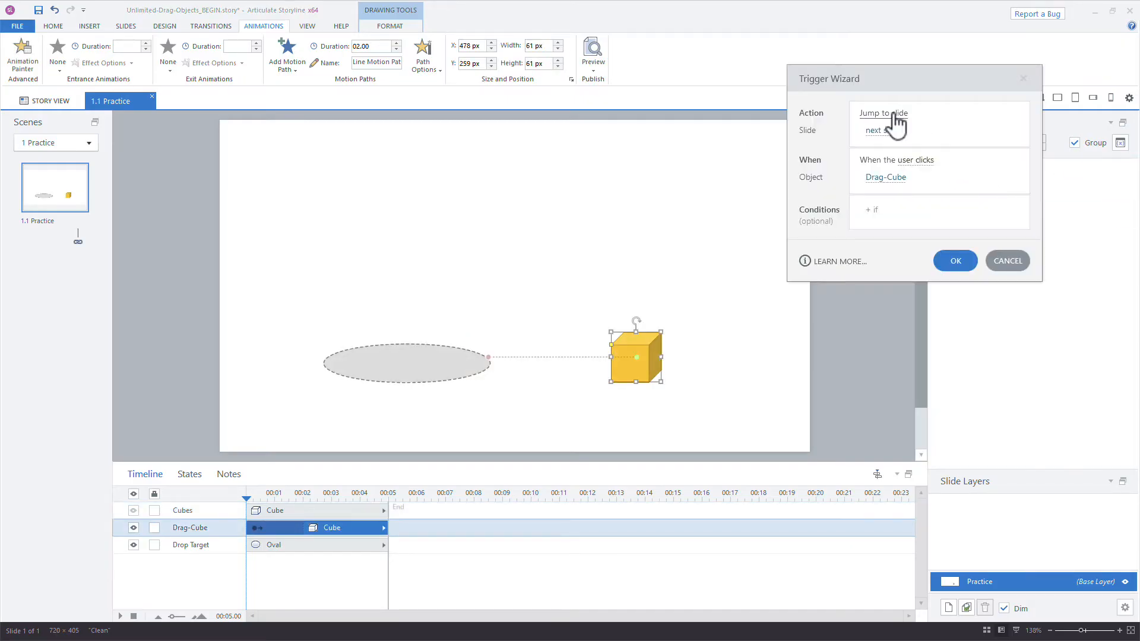
pyautogui.click(882, 112)
pyautogui.write('Move')
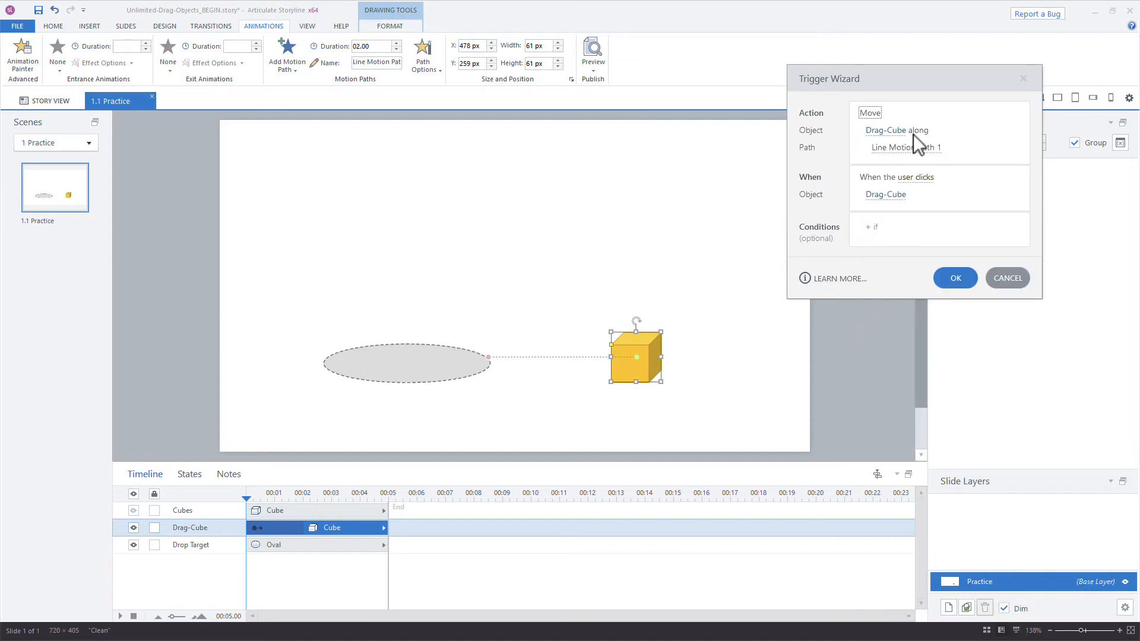
pyautogui.click(917, 177)
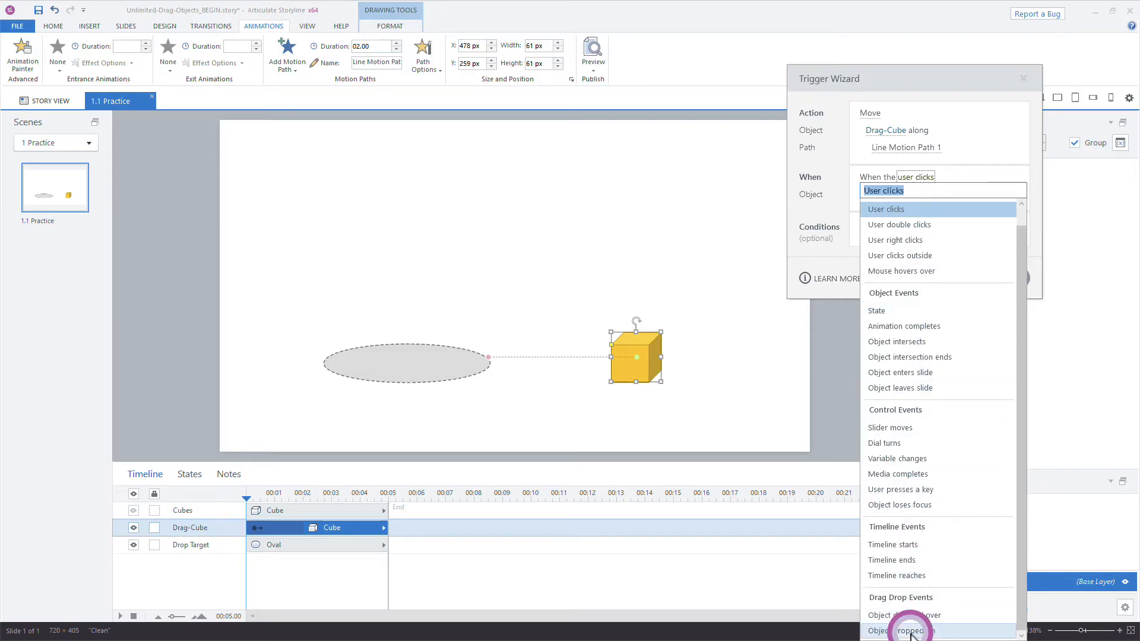
pyautogui.click(907, 631)
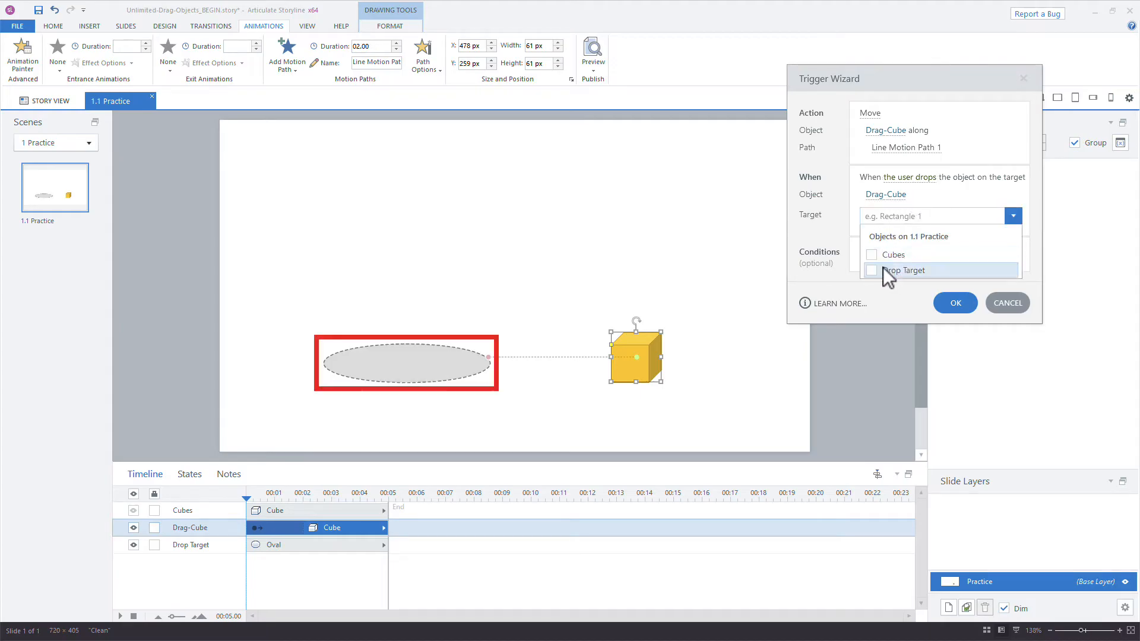
pyautogui.click(903, 271)
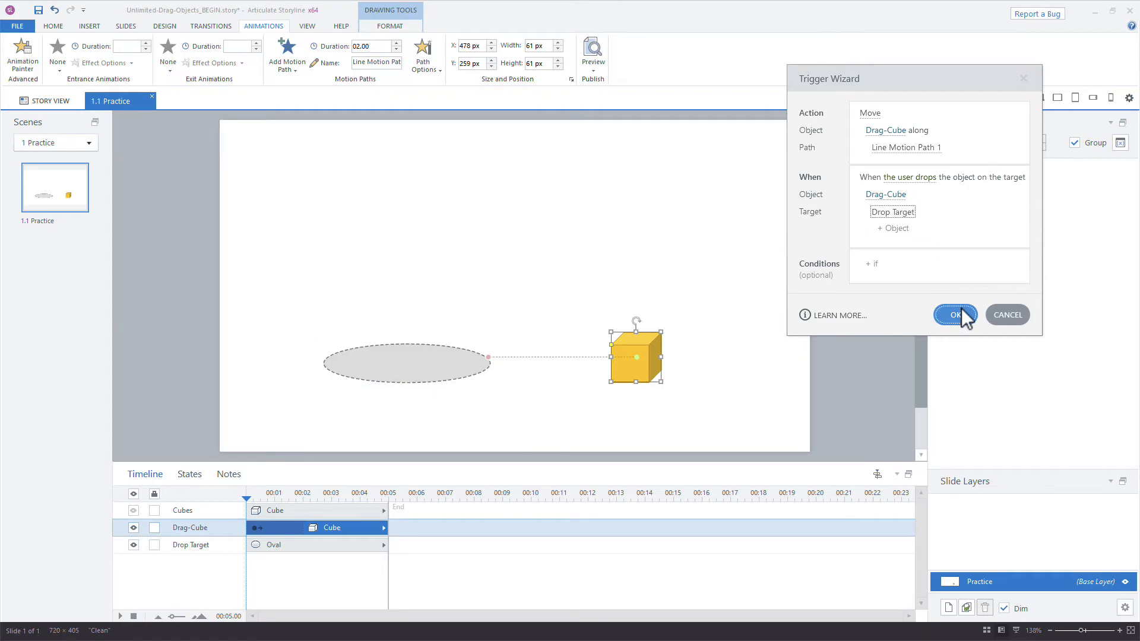
pyautogui.moveTo(964, 327)
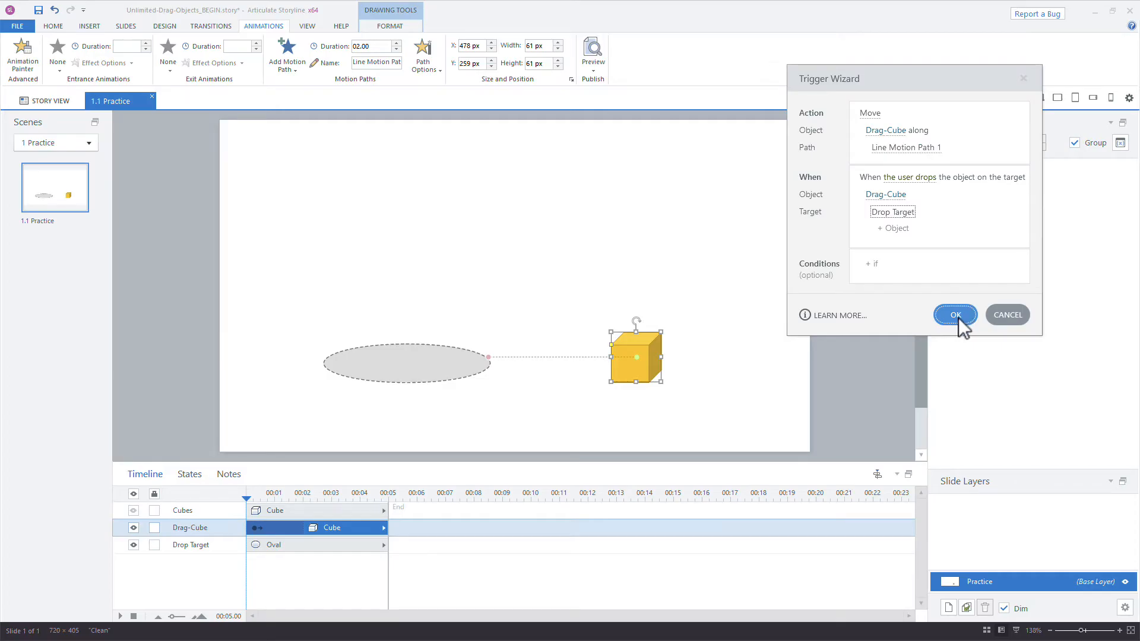
pyautogui.click(955, 315)
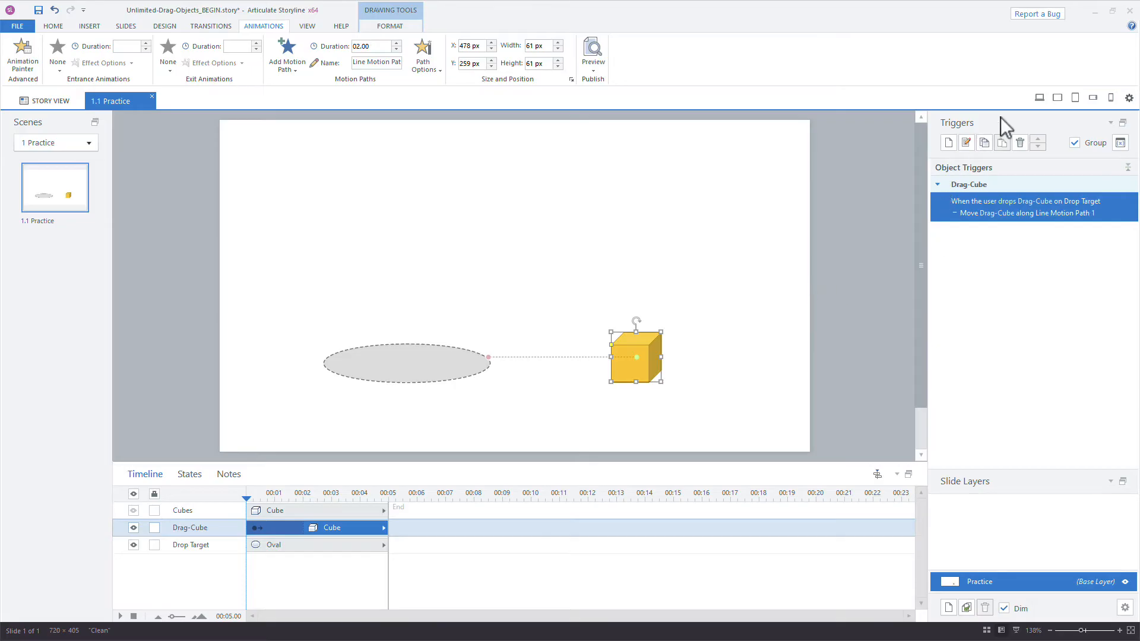
pyautogui.click(592, 59)
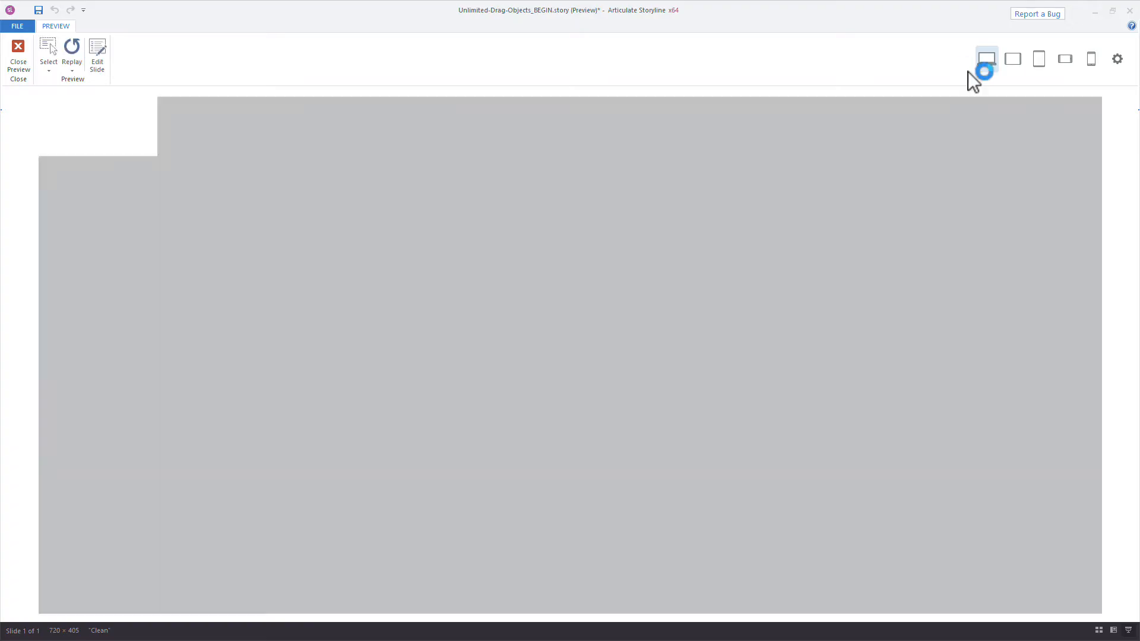
# In preview, drop the yellow cube on the oval and watch it glide back right
pyautogui.click(985, 58)
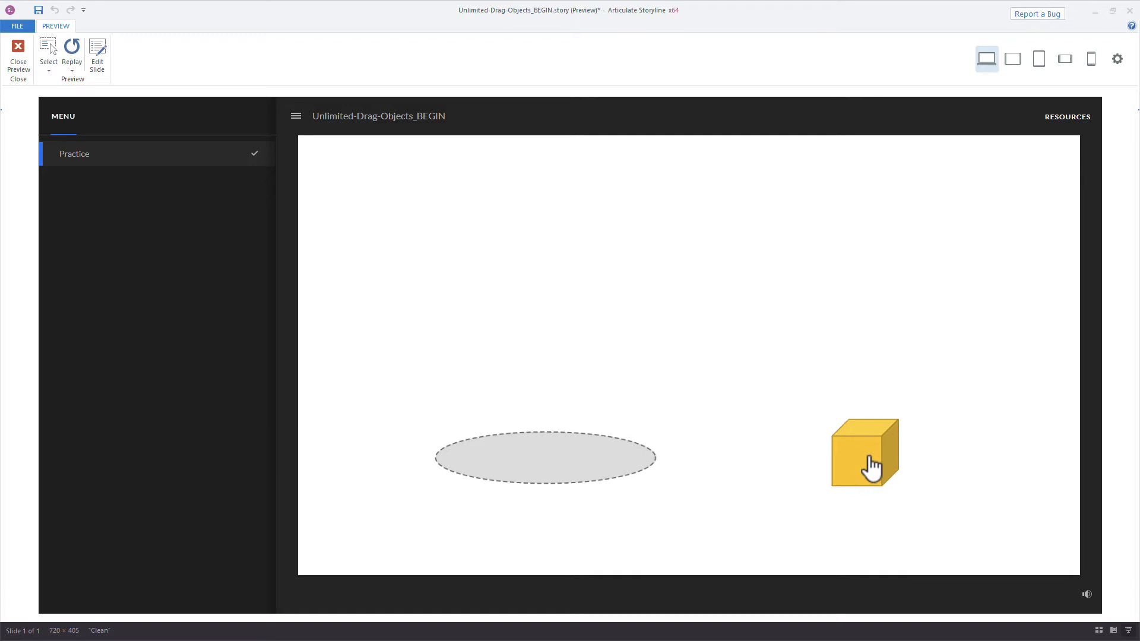
pyautogui.moveTo(865, 453); pyautogui.dragTo(622, 406)
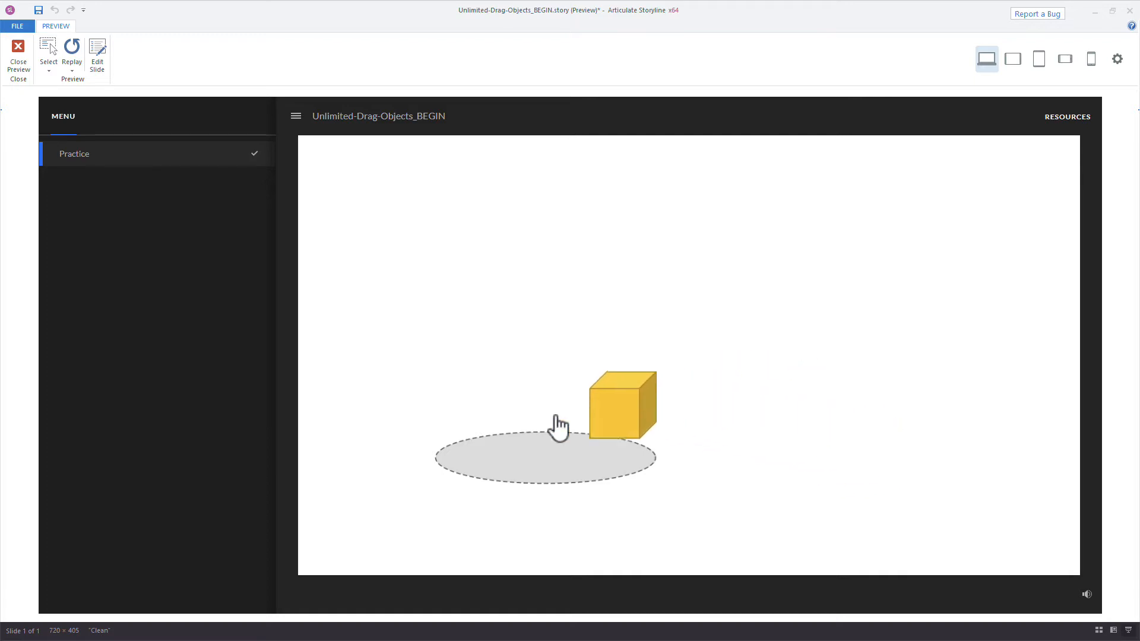
pyautogui.moveTo(622, 404); pyautogui.dragTo(791, 449)
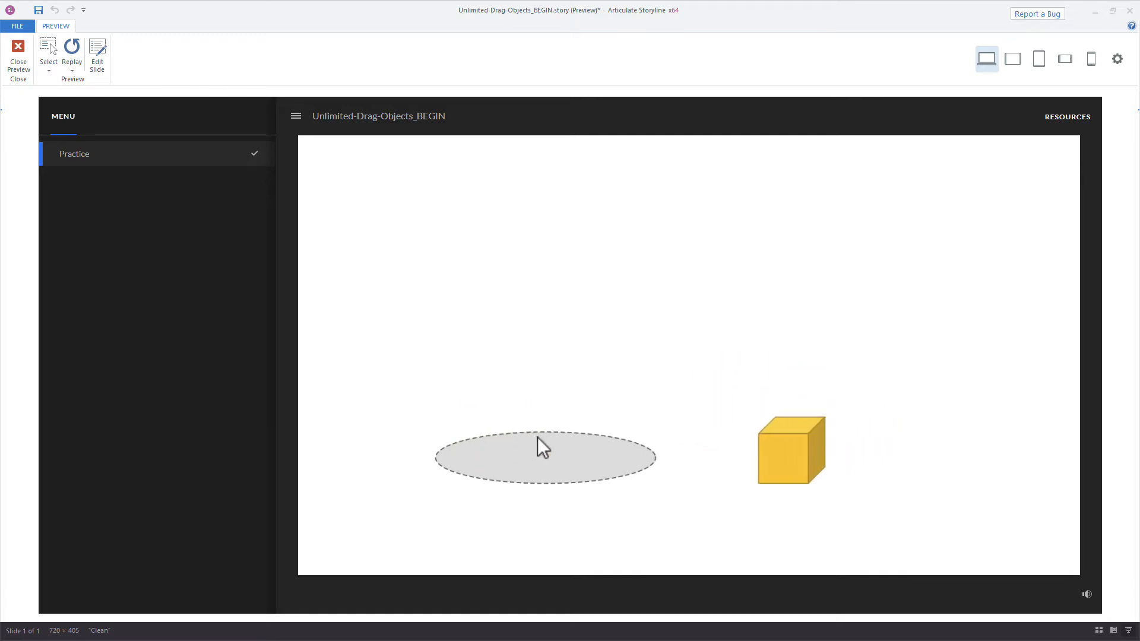
pyautogui.moveTo(791, 449); pyautogui.dragTo(654, 450)
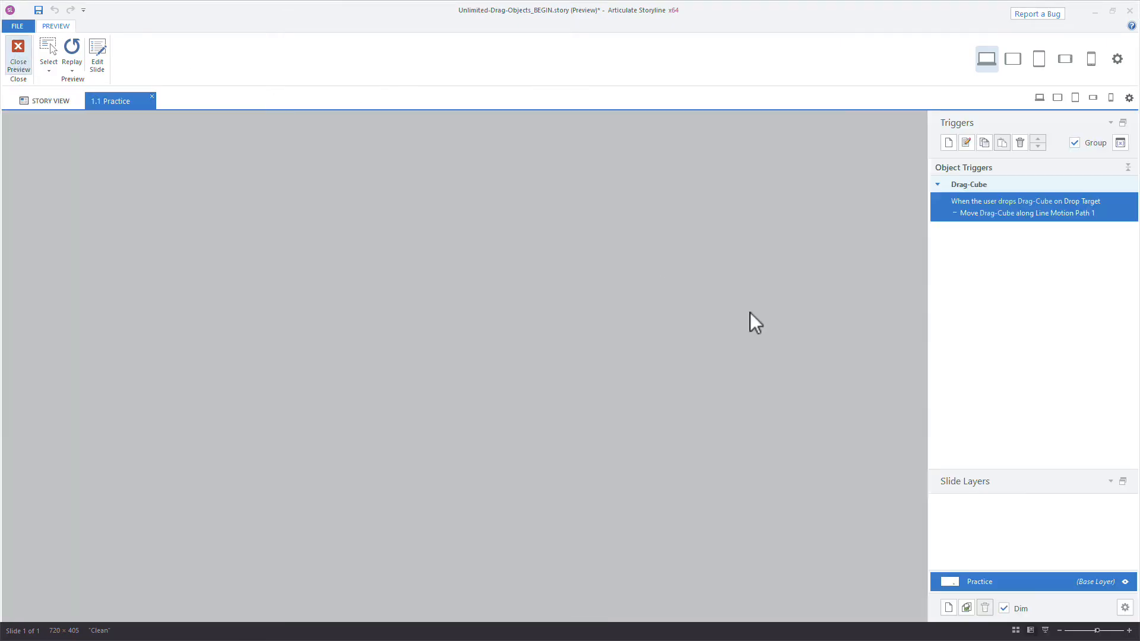
# Set the motion path length to 0 and its duration to 0.1 seconds
pyautogui.click(17, 55)
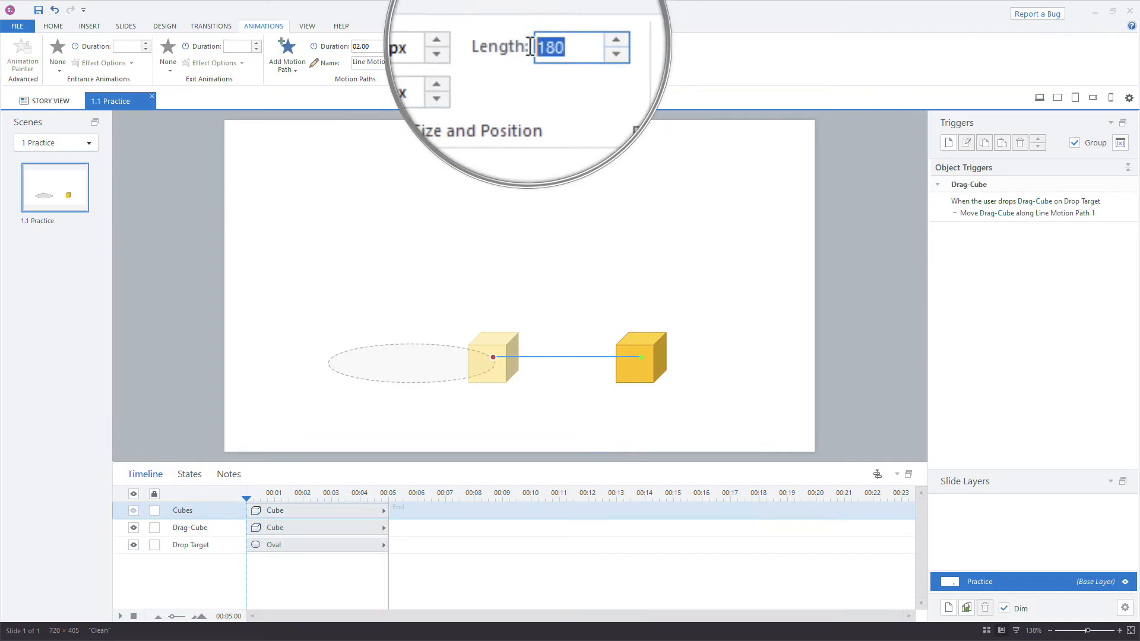
pyautogui.write('0 px')
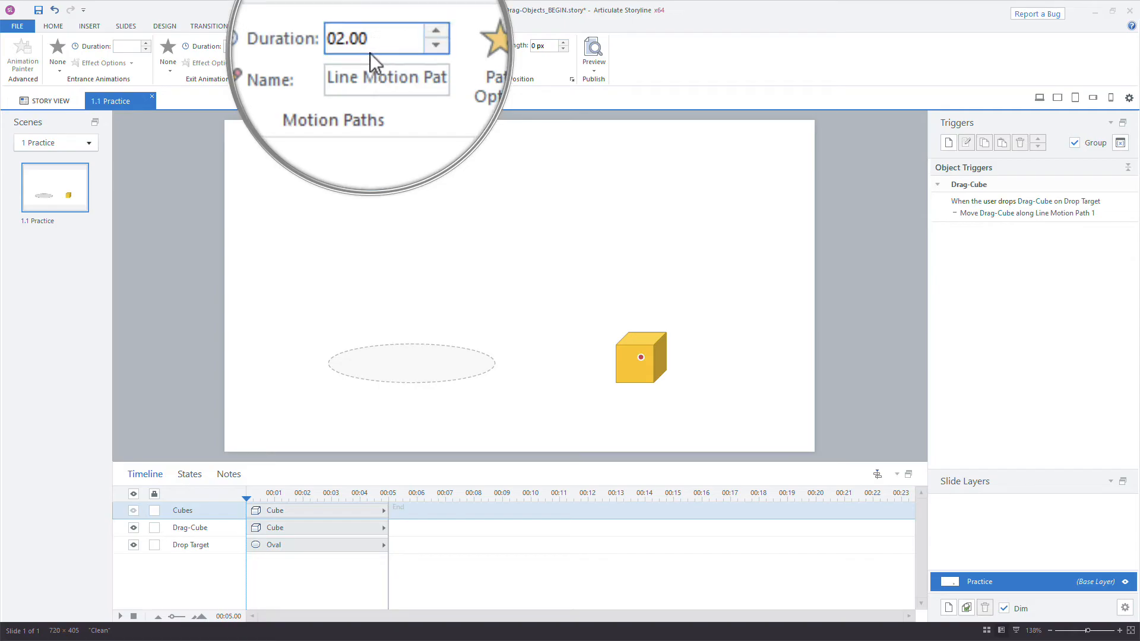
pyautogui.write('.1')
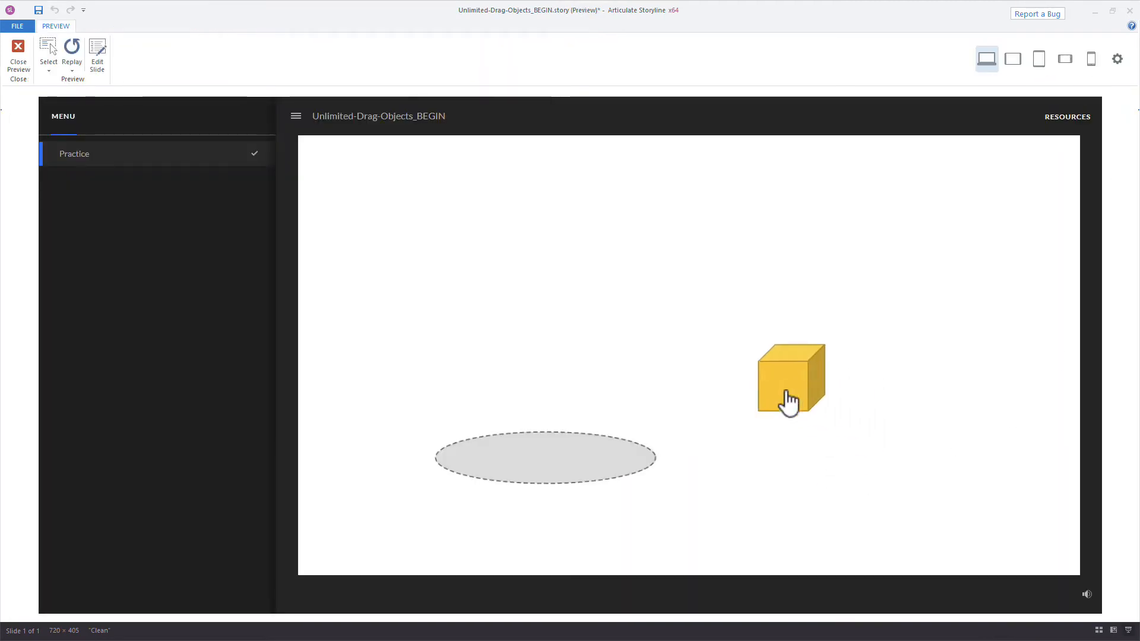
# Drop the cube on the oval repeatedly in preview, then close the preview
pyautogui.moveTo(790, 380); pyautogui.dragTo(629, 398)
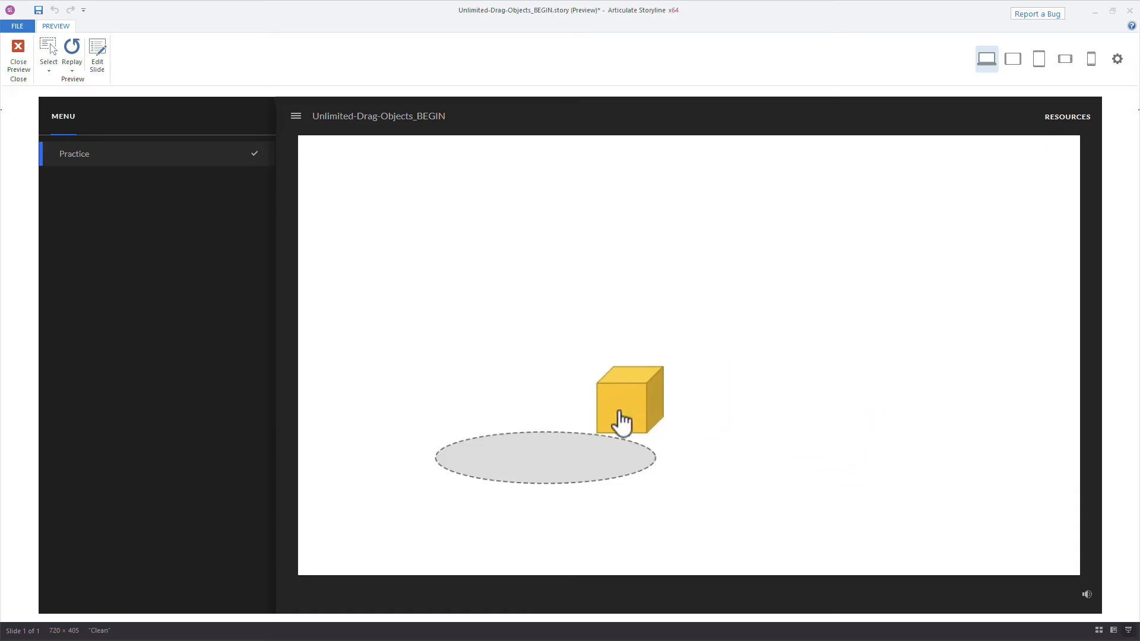
pyautogui.moveTo(629, 400); pyautogui.dragTo(851, 447)
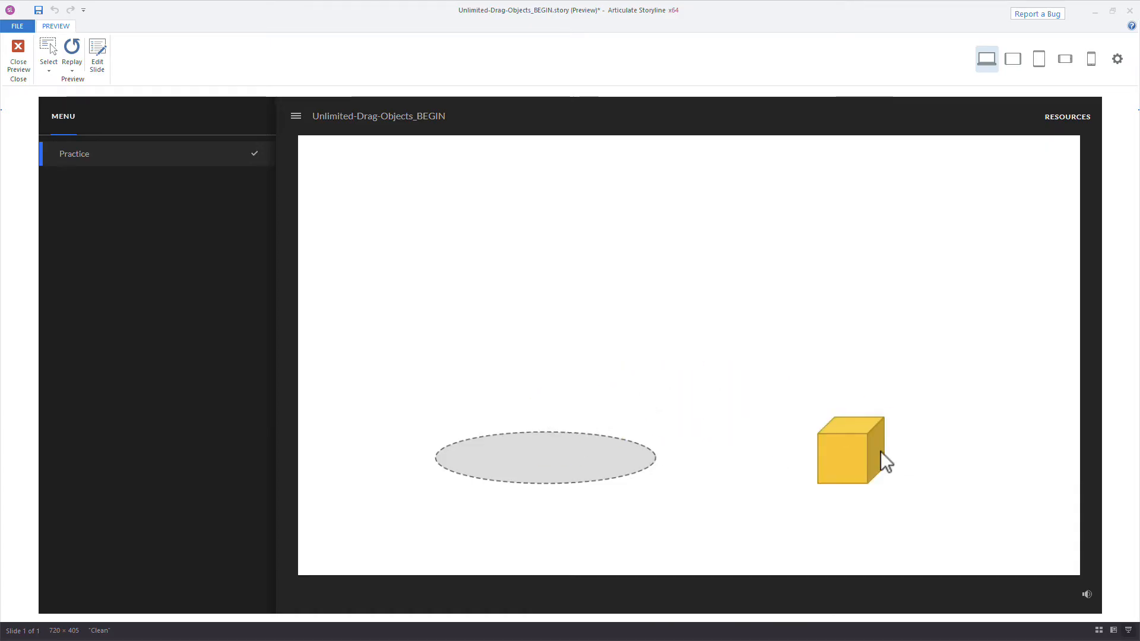
pyautogui.moveTo(855, 450); pyautogui.dragTo(553, 448)
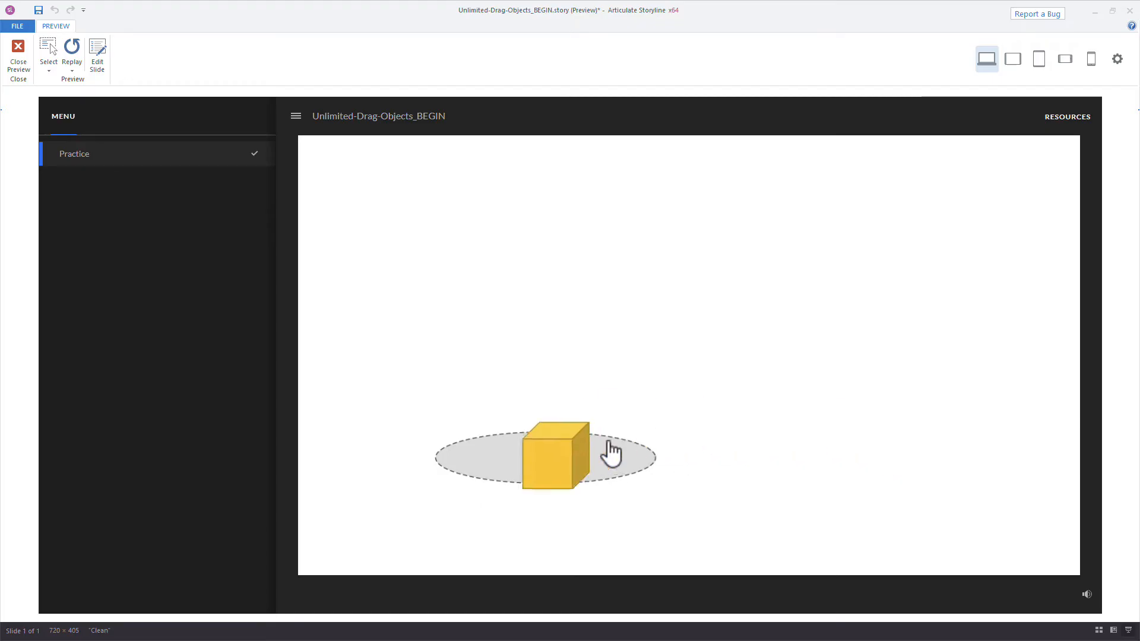
pyautogui.moveTo(554, 456); pyautogui.dragTo(851, 450)
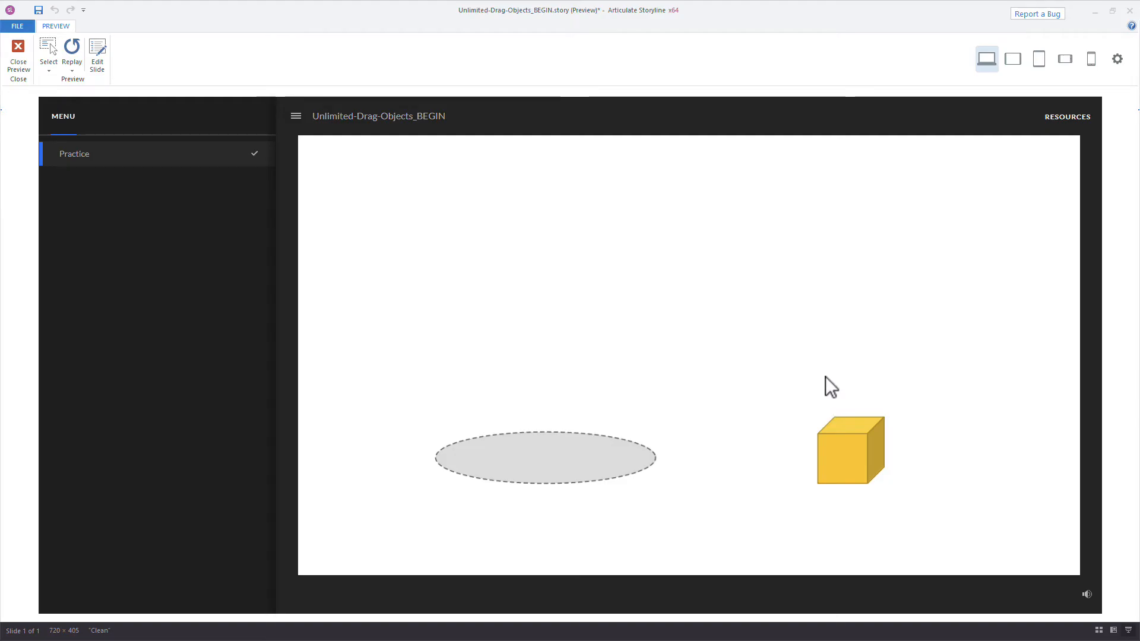
pyautogui.click(17, 58)
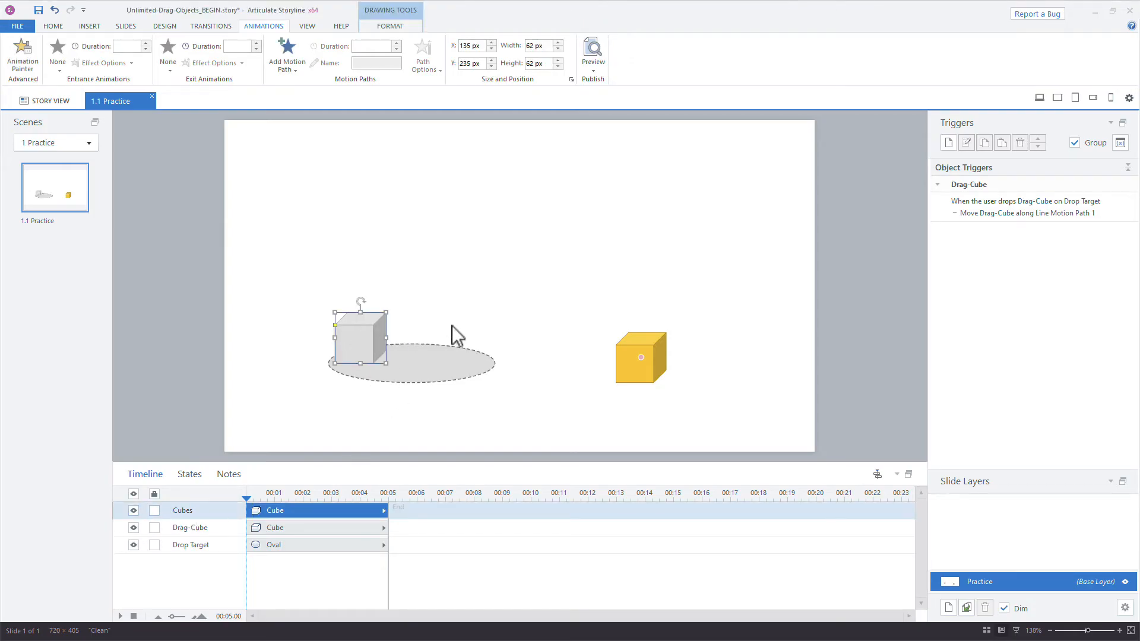
pyautogui.moveTo(528, 280)
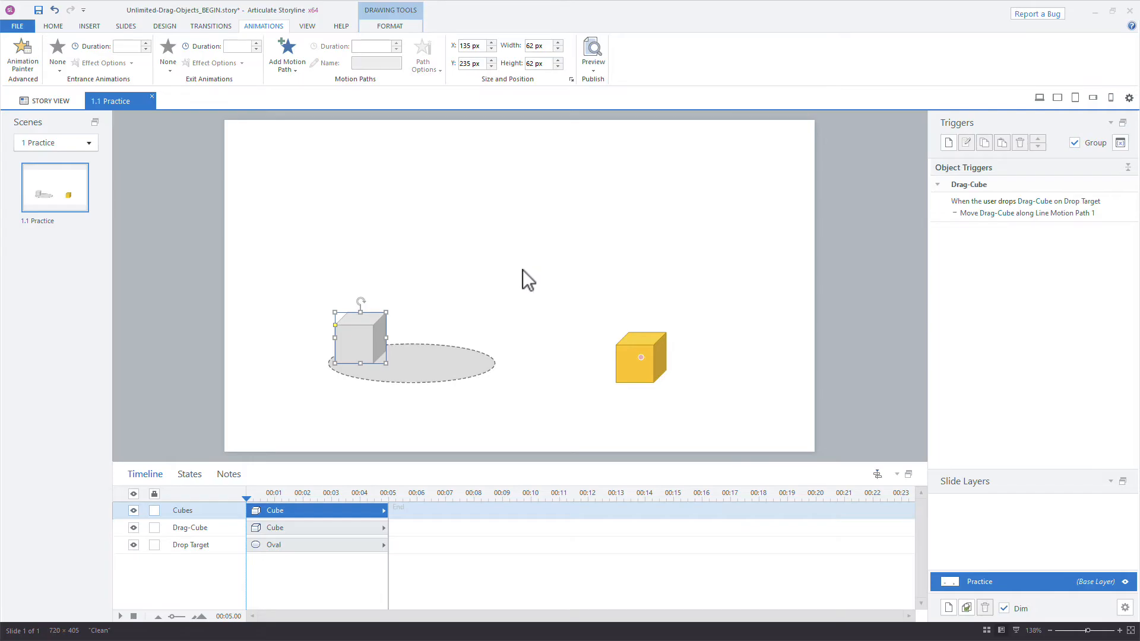
pyautogui.click(189, 473)
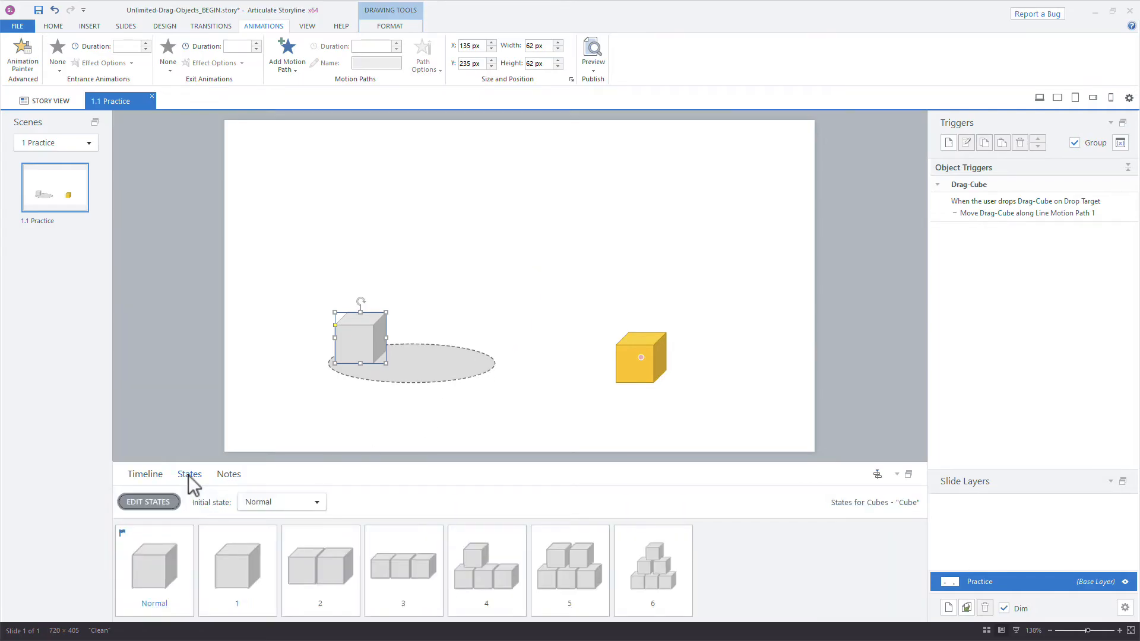
pyautogui.click(237, 570)
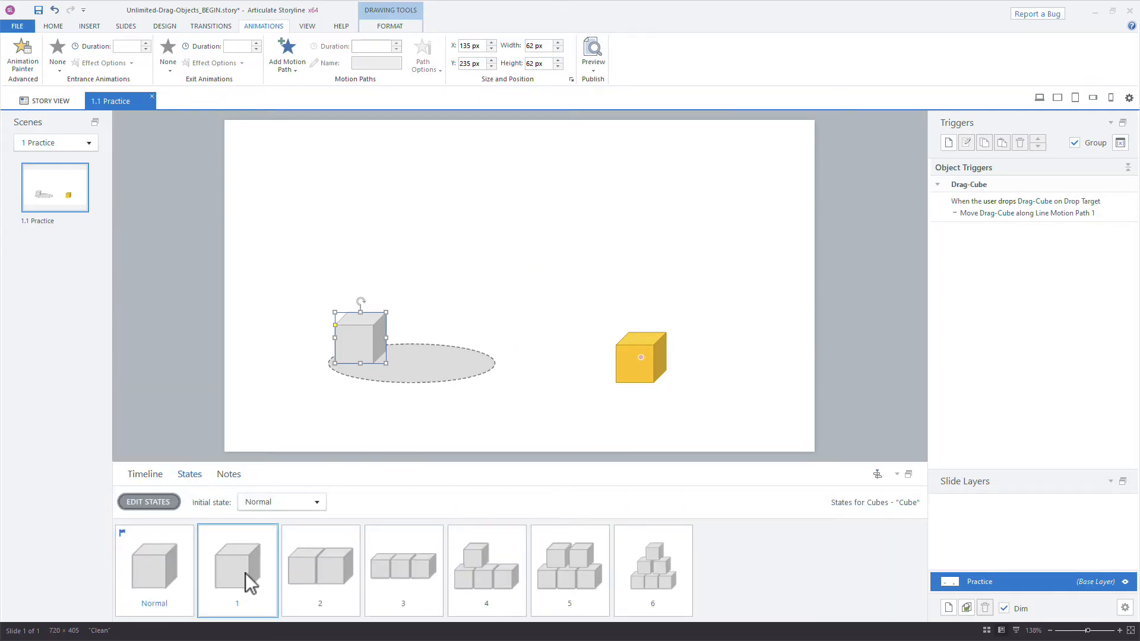
pyautogui.click(653, 570)
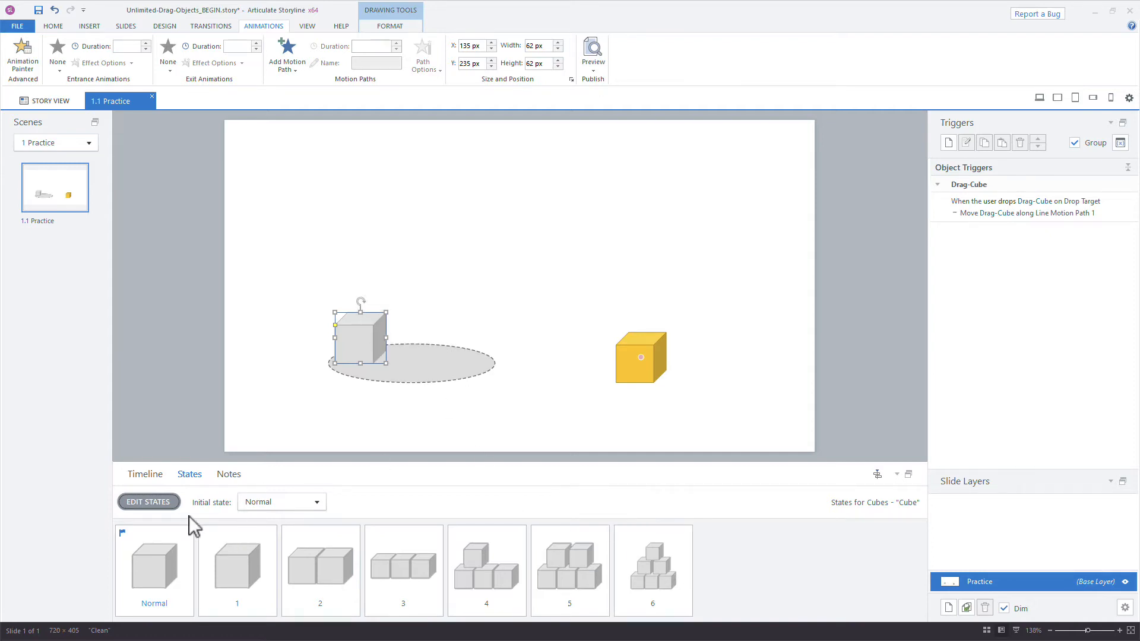
pyautogui.click(145, 474)
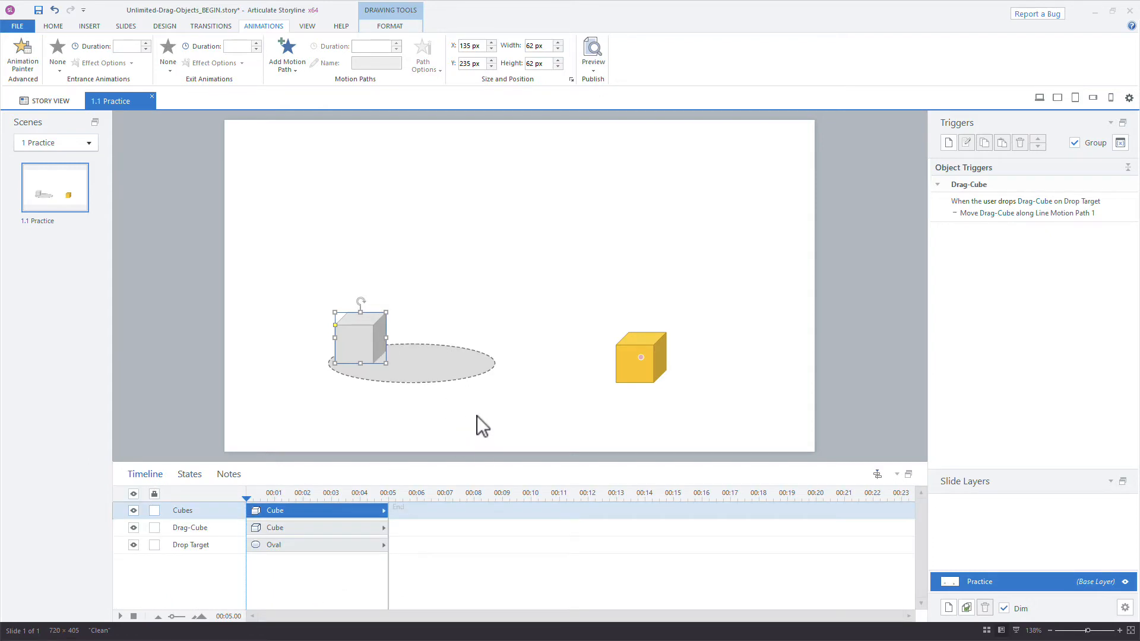
pyautogui.moveTo(1120, 164)
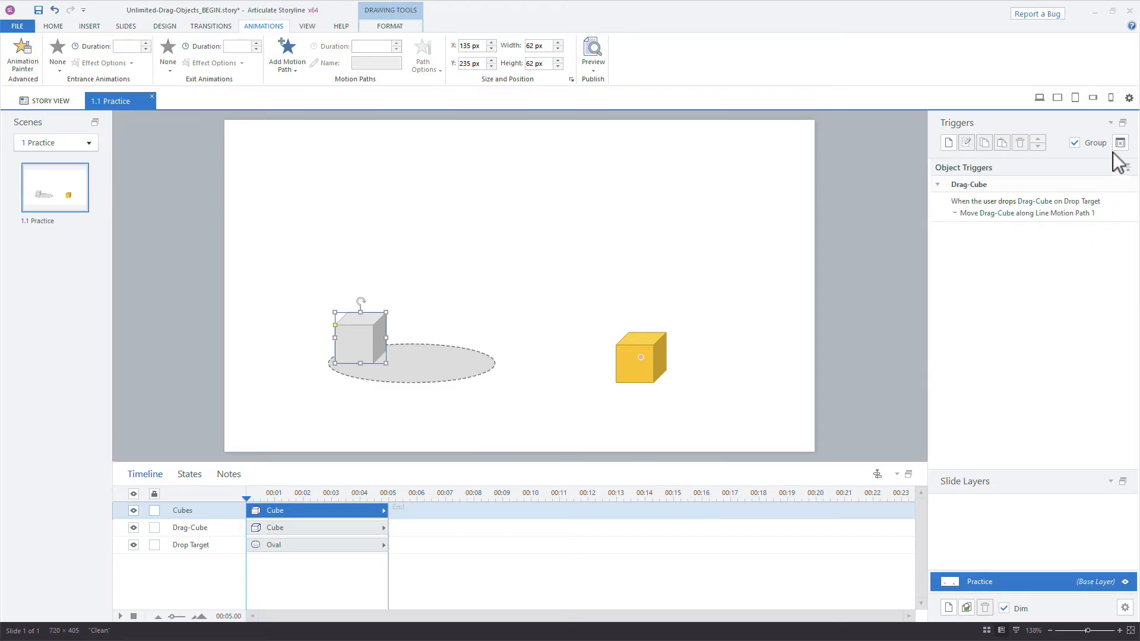
# Add a Number project variable named Counter with default value 0
pyautogui.click(1120, 142)
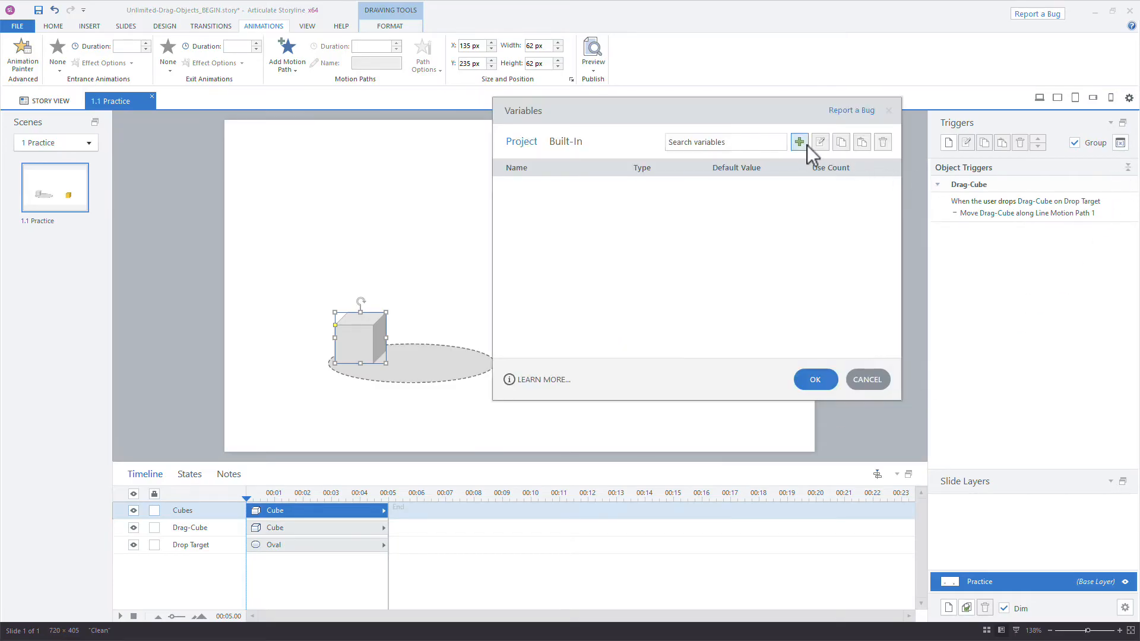
pyautogui.click(798, 142)
pyautogui.write('Counter')
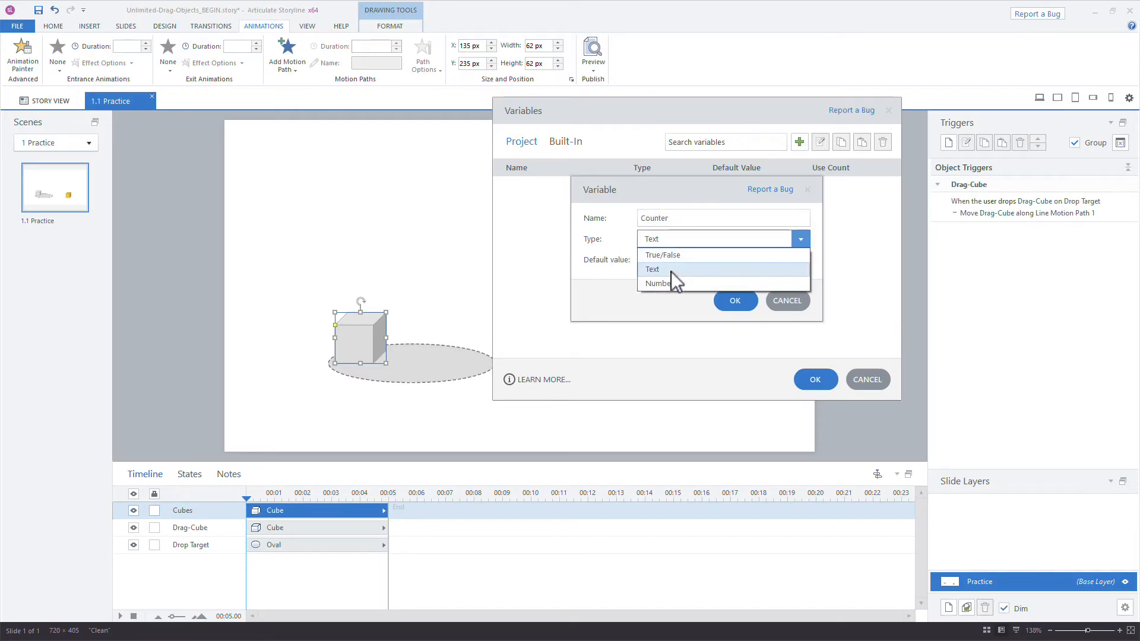
pyautogui.click(657, 283)
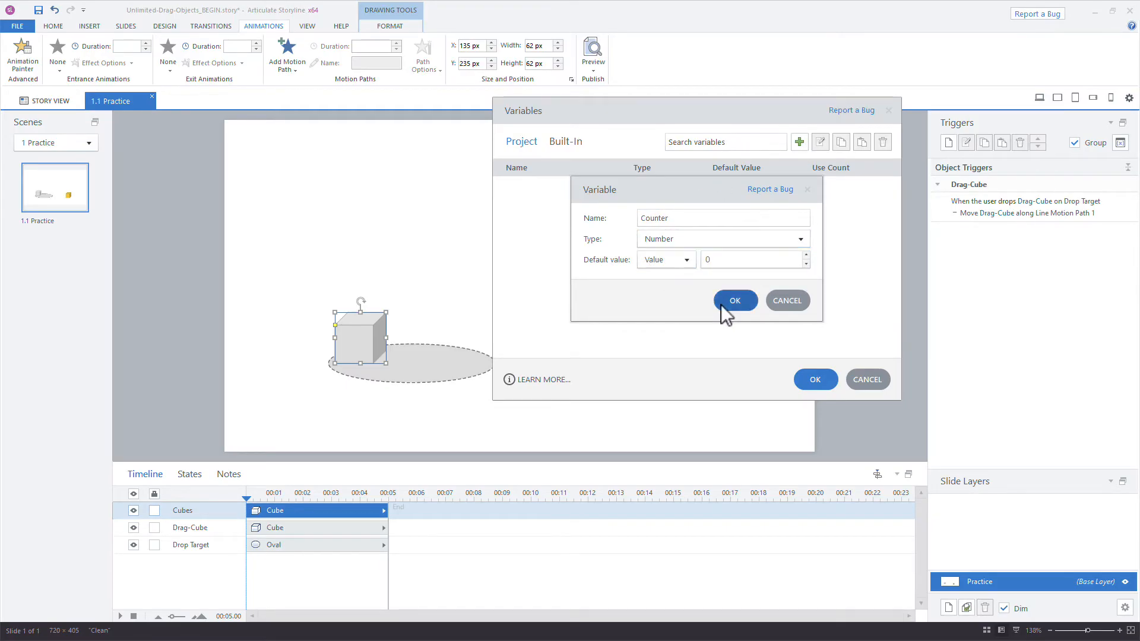
pyautogui.click(735, 300)
pyautogui.write('Counter value:')
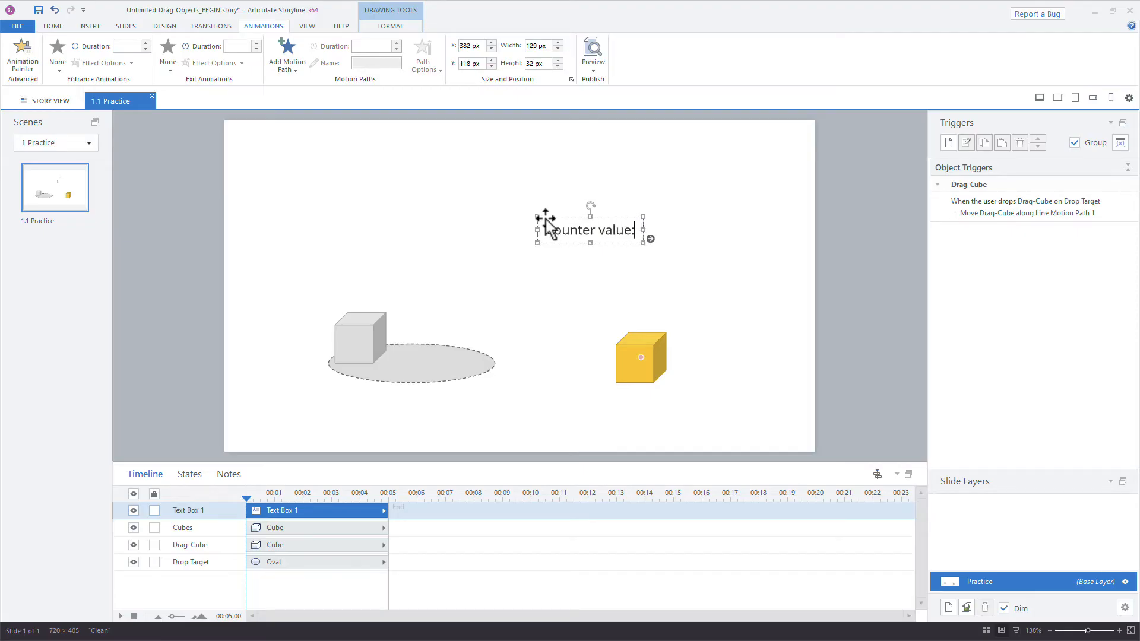
# Insert a Counter variable reference after 'Counter value:' and enlarge the label's font
pyautogui.click(89, 25)
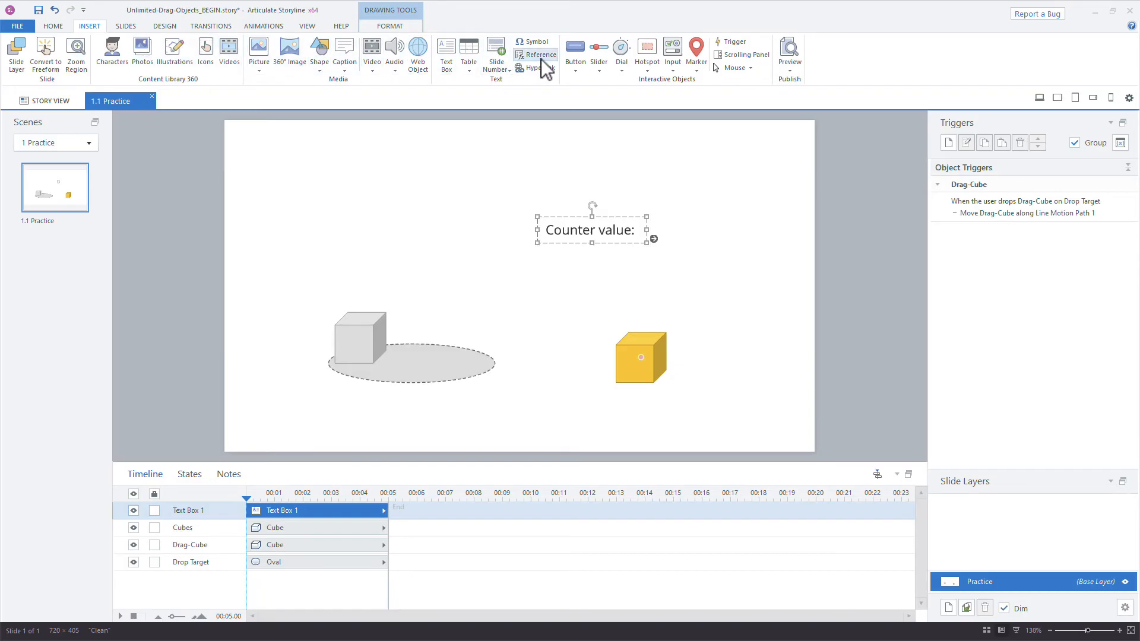
pyautogui.click(536, 55)
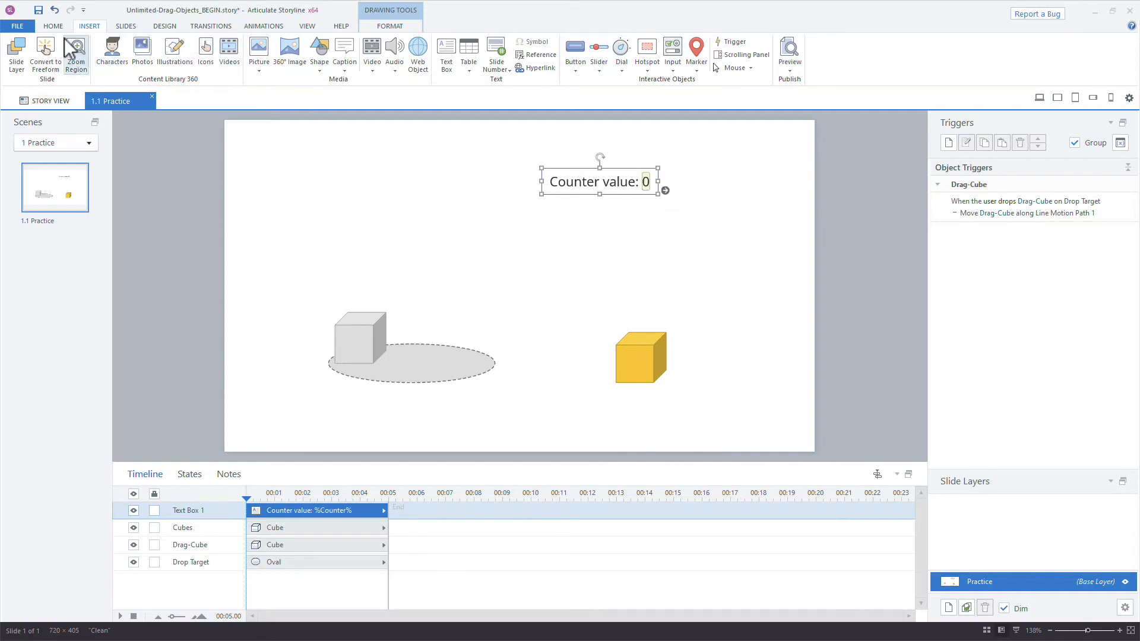
pyautogui.click(53, 26)
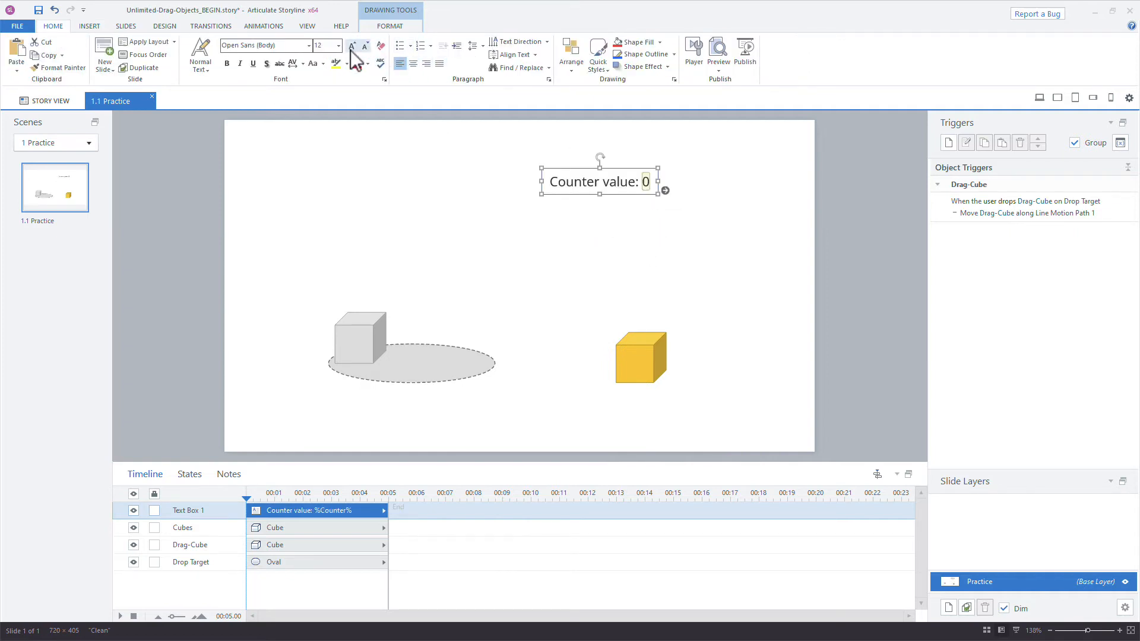
pyautogui.click(351, 45)
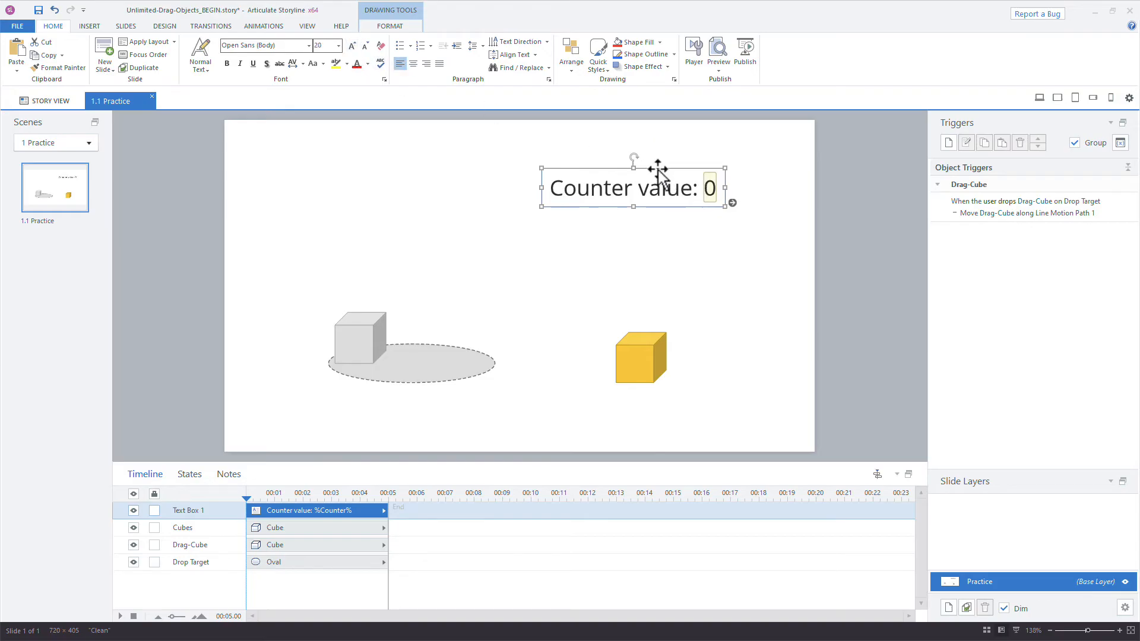
# Center the label at top; add trigger adding 1 to Counter when Drag-Cube drops on Drop Target
pyautogui.moveTo(647, 188); pyautogui.dragTo(574, 167)
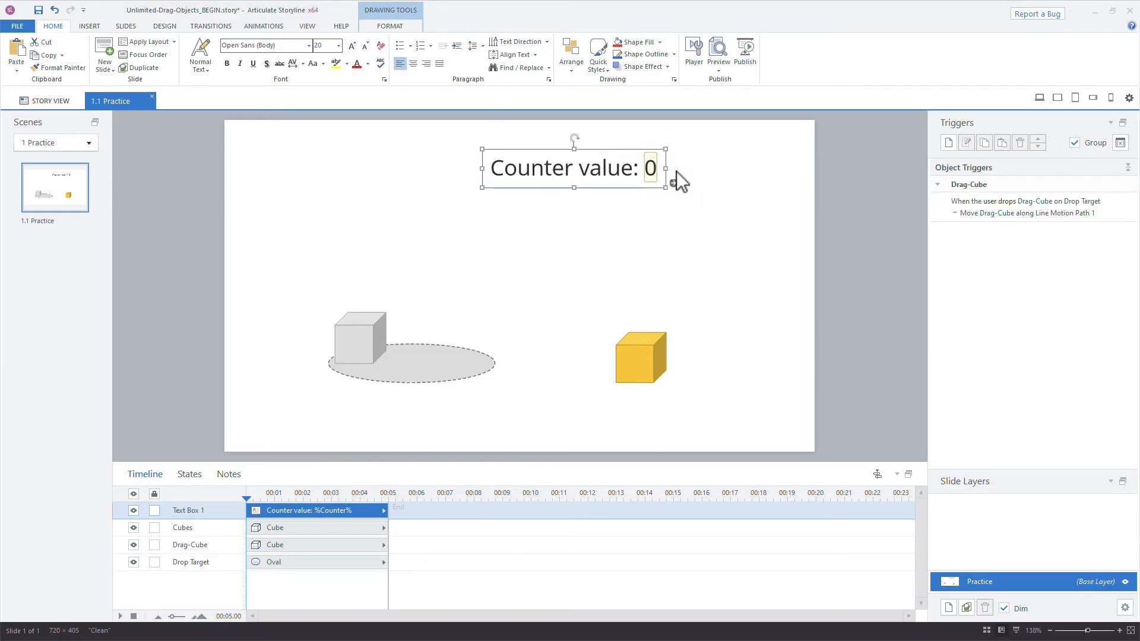
pyautogui.click(359, 342)
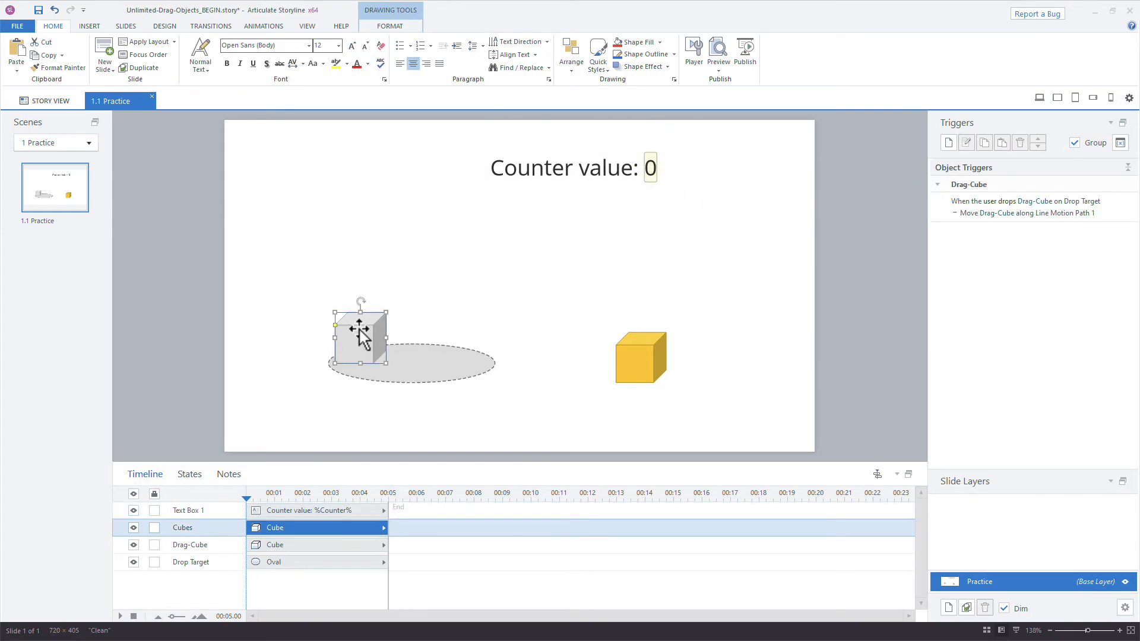
pyautogui.click(965, 142)
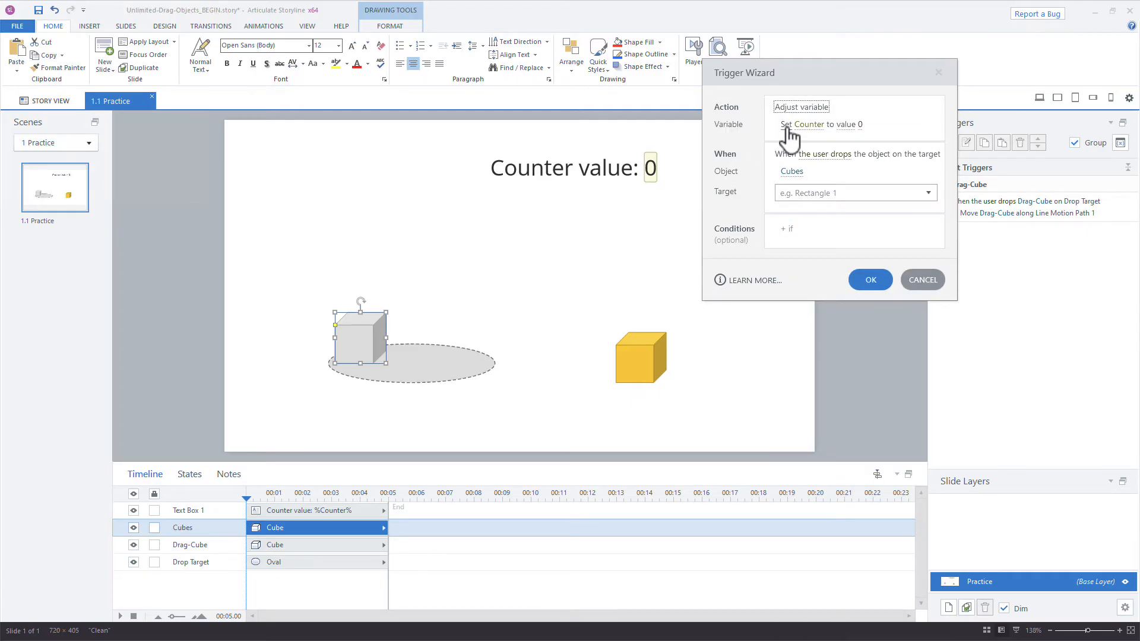
pyautogui.click(806, 123)
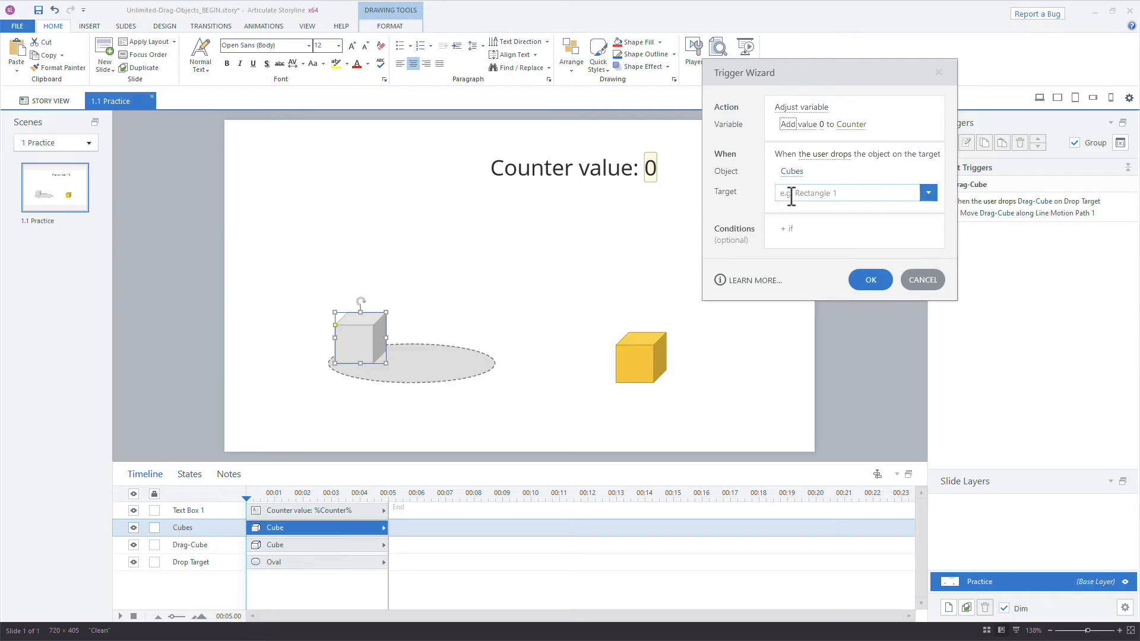
pyautogui.write('1')
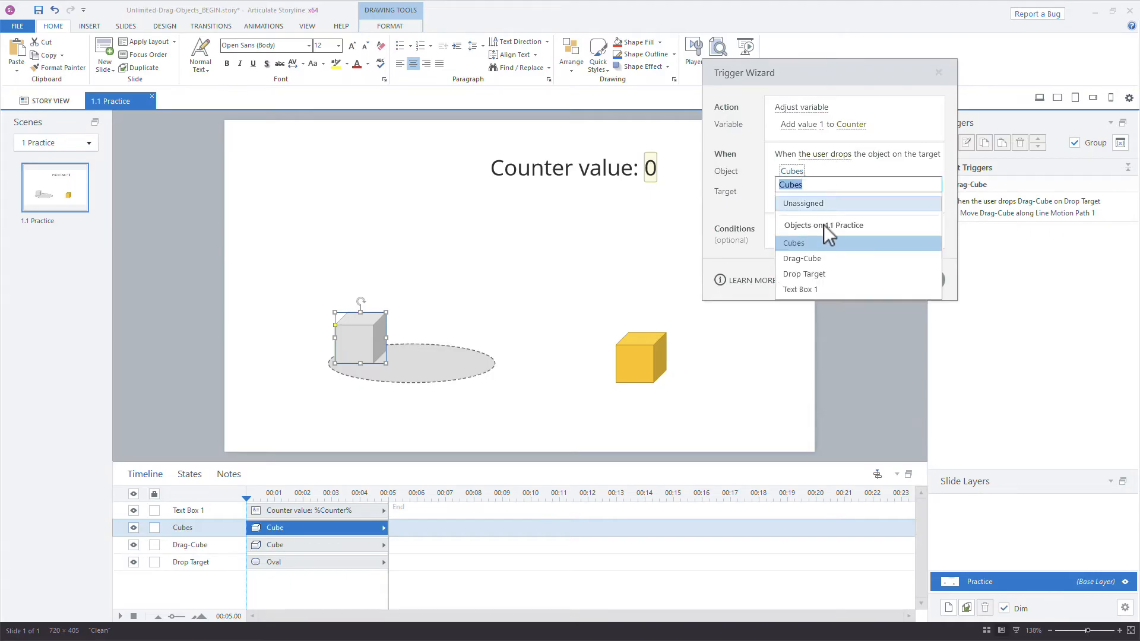
pyautogui.click(803, 258)
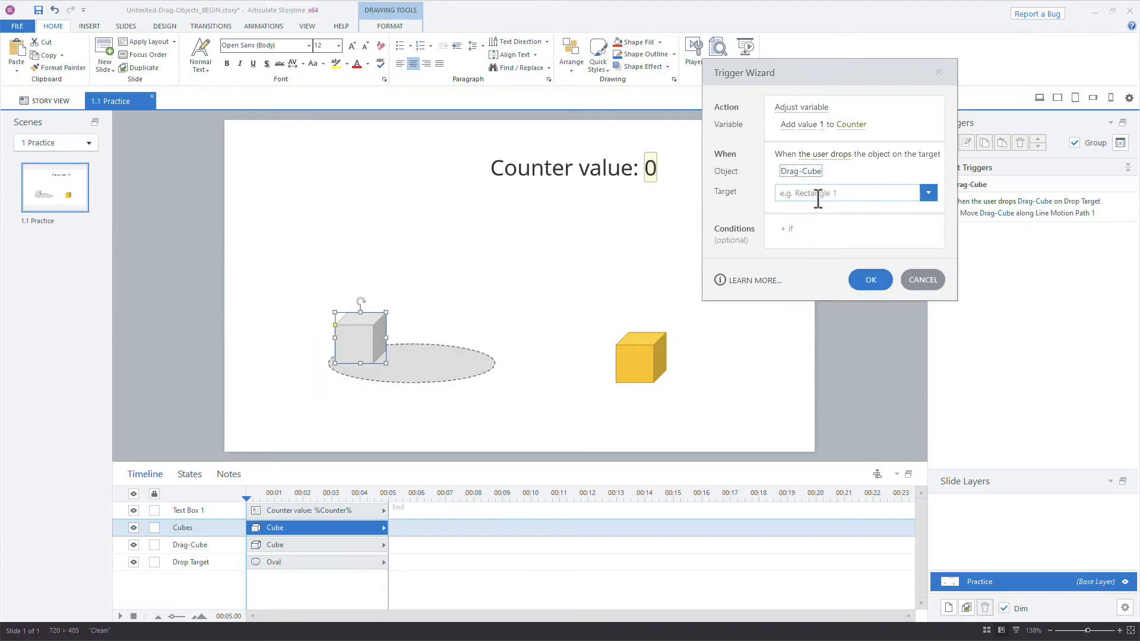
pyautogui.click(929, 193)
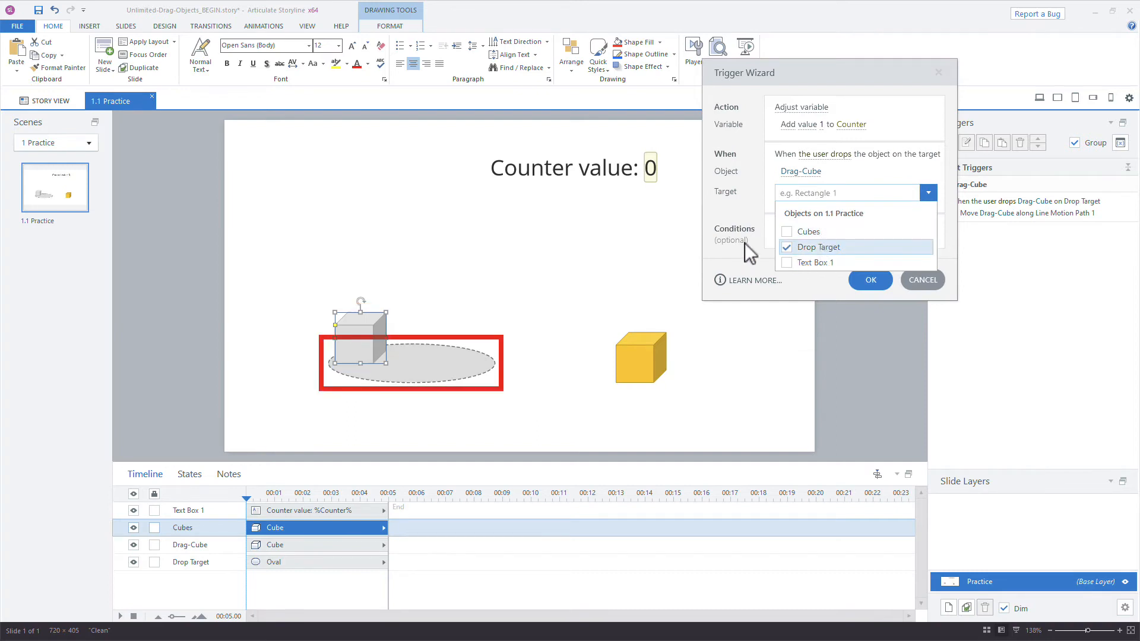
pyautogui.click(817, 246)
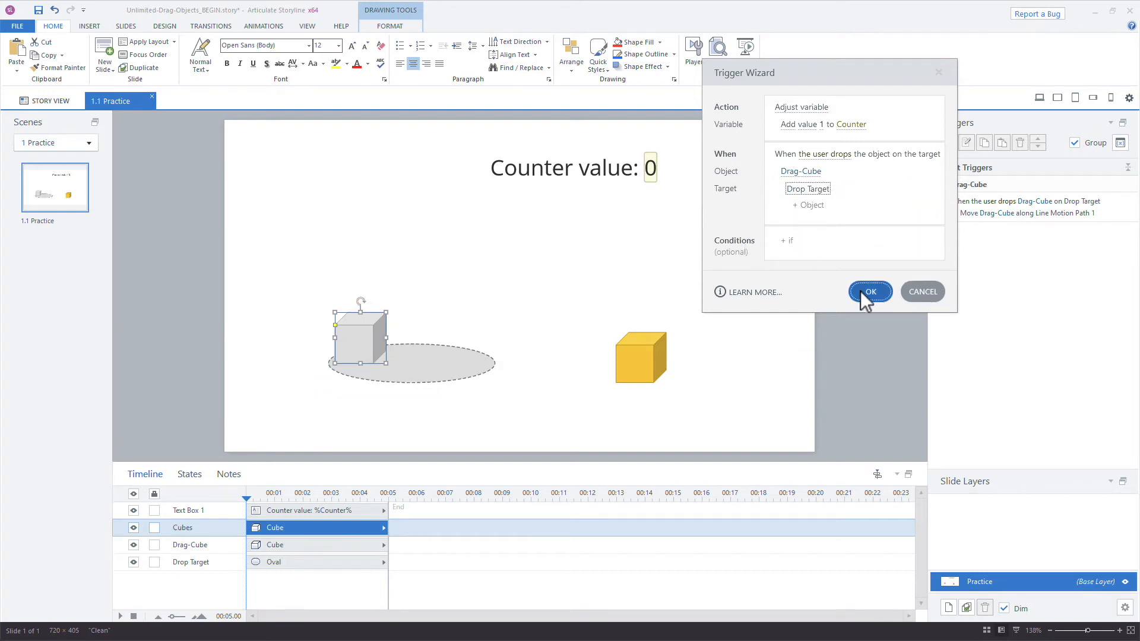
pyautogui.click(870, 292)
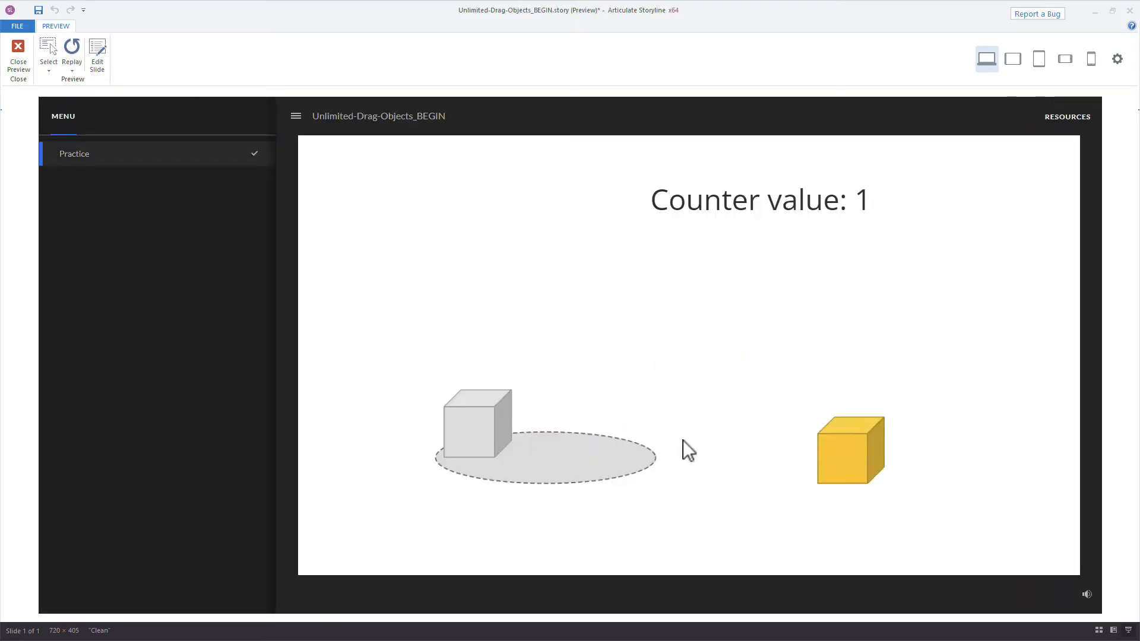
# Drop the yellow cube on the oval twice in preview, raising Counter to 2
pyautogui.moveTo(850, 449); pyautogui.dragTo(544, 483)
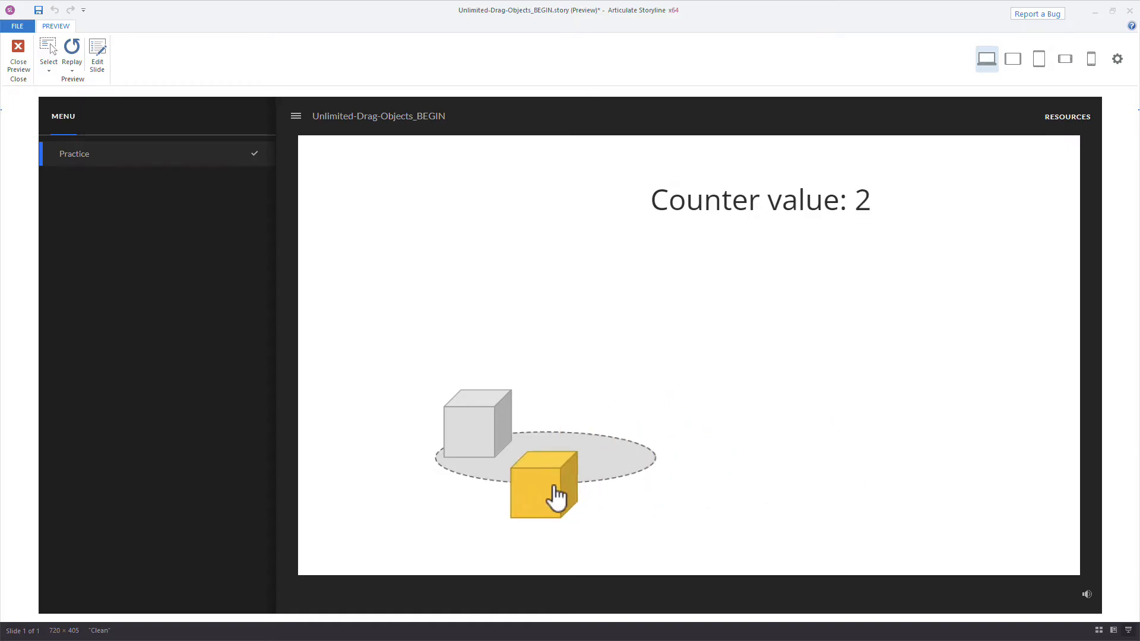
pyautogui.moveTo(543, 491); pyautogui.dragTo(569, 450)
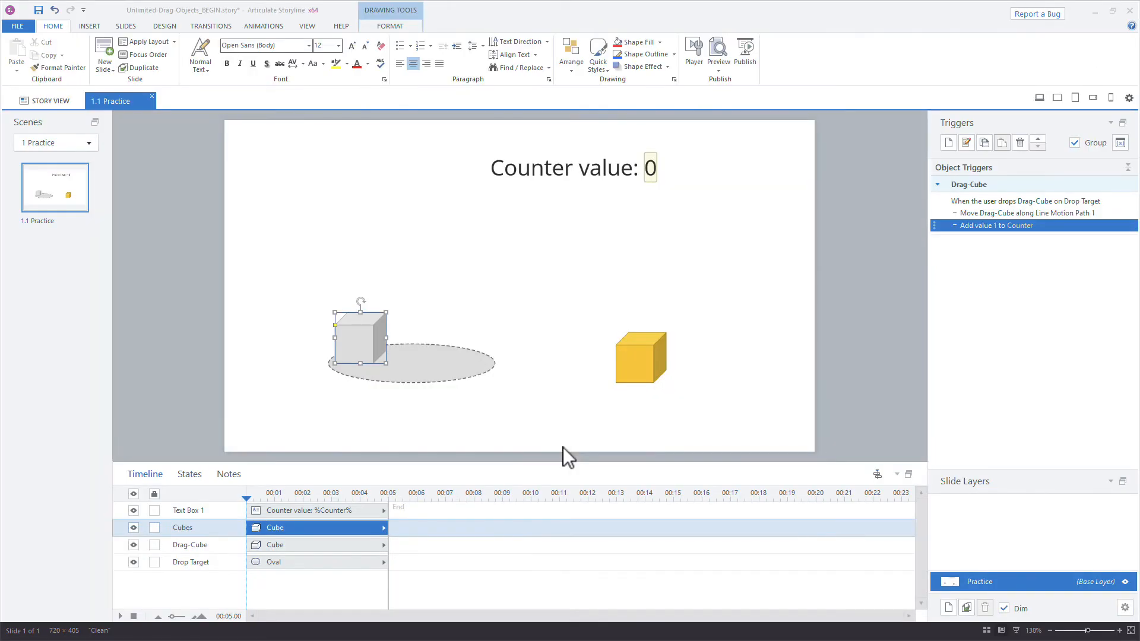
pyautogui.moveTo(607, 484)
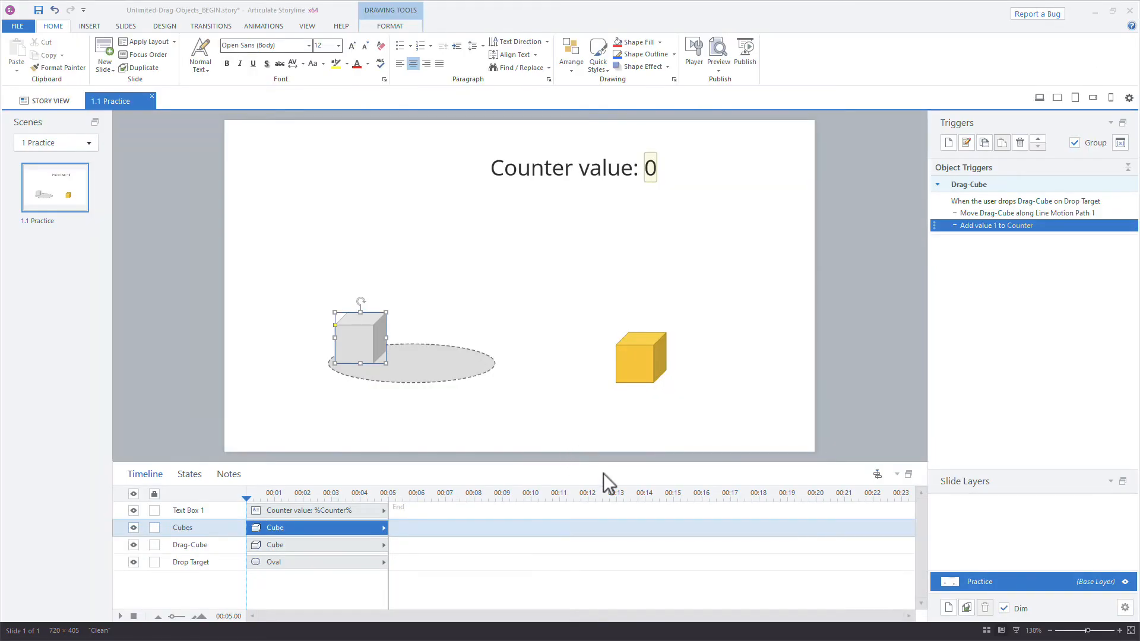
pyautogui.moveTo(357, 437)
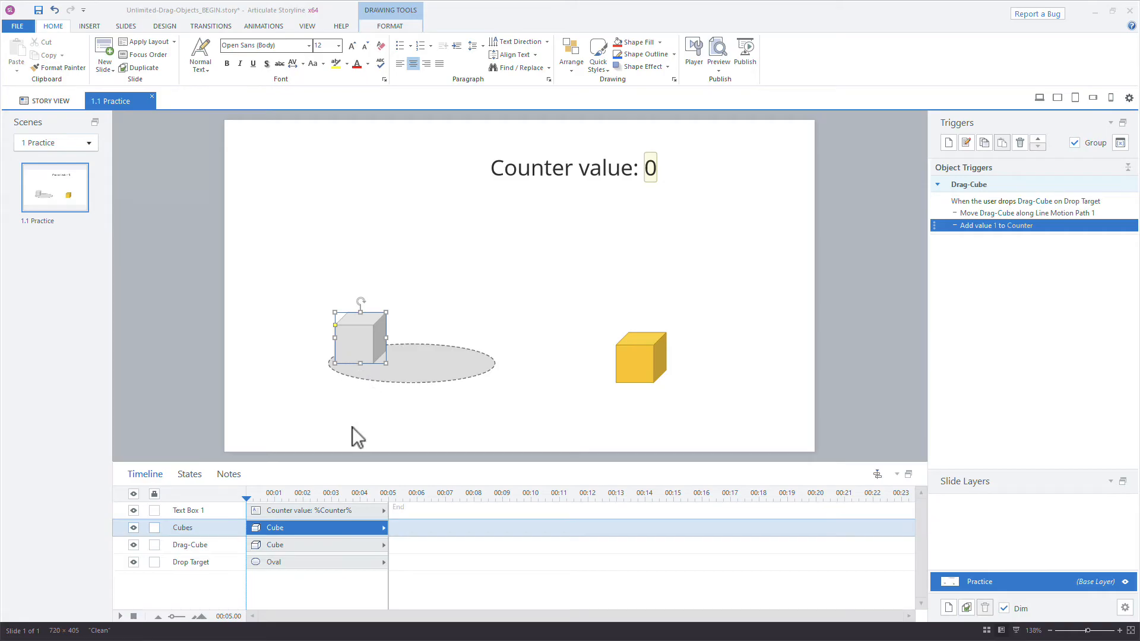
pyautogui.moveTo(360, 349)
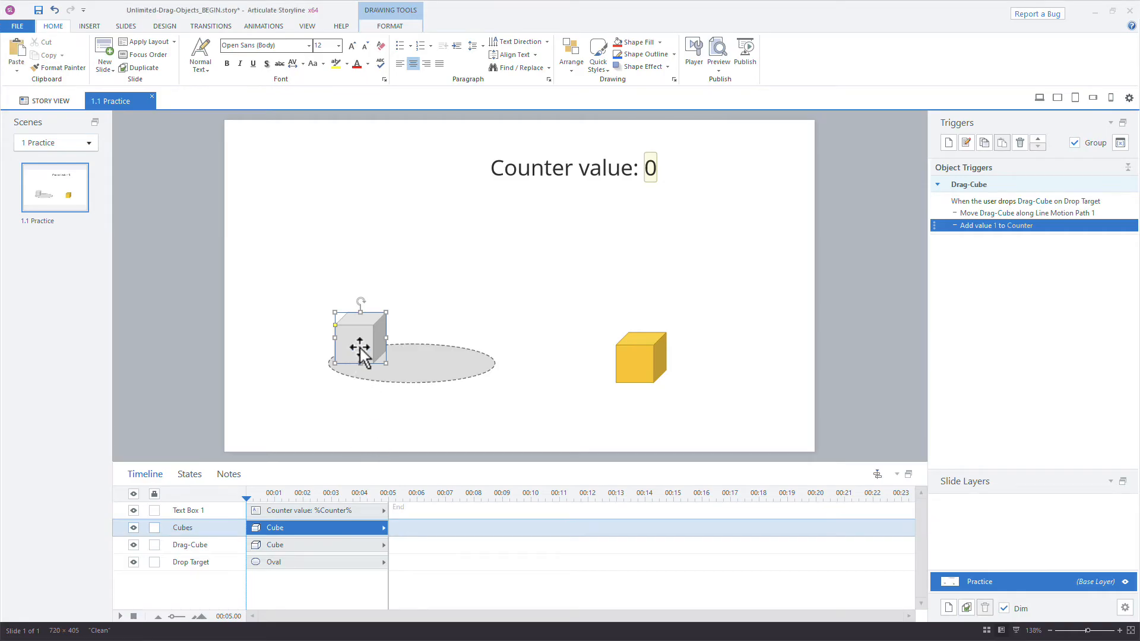
# Review the gray Cubes pyramid states, then deselect all slide objects before adding a trigger
pyautogui.click(188, 473)
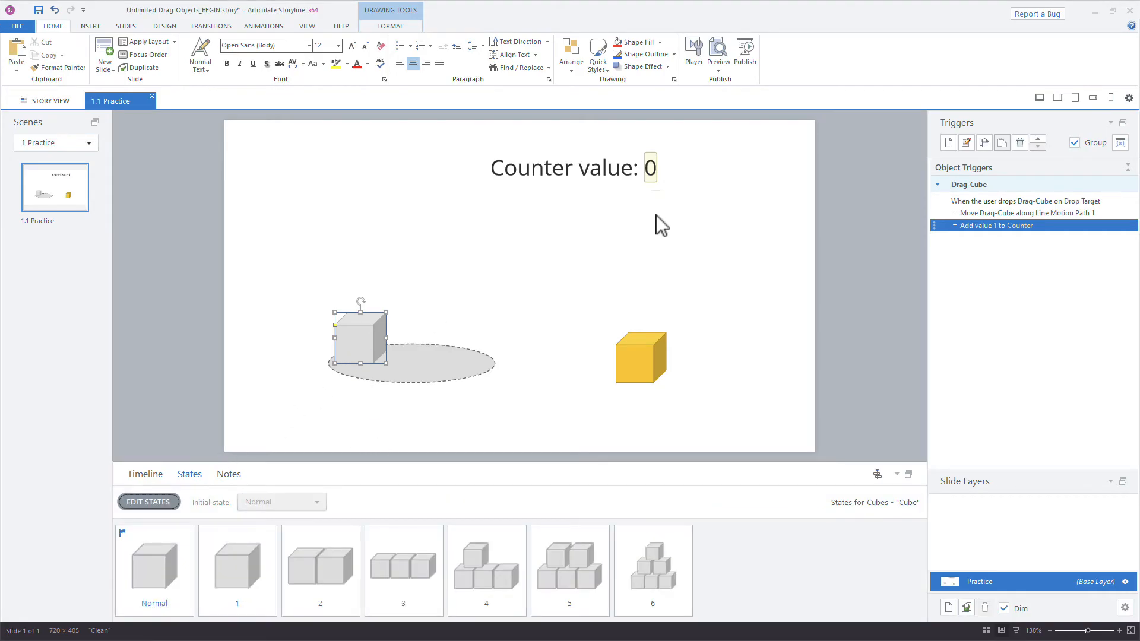
pyautogui.moveTo(360, 343)
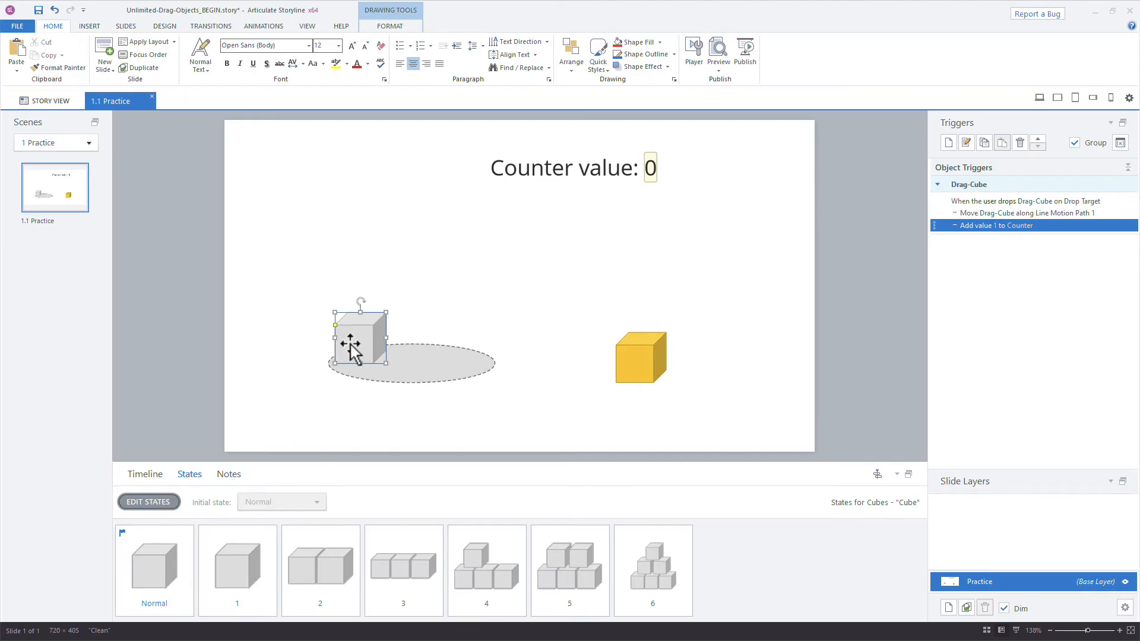
pyautogui.click(237, 570)
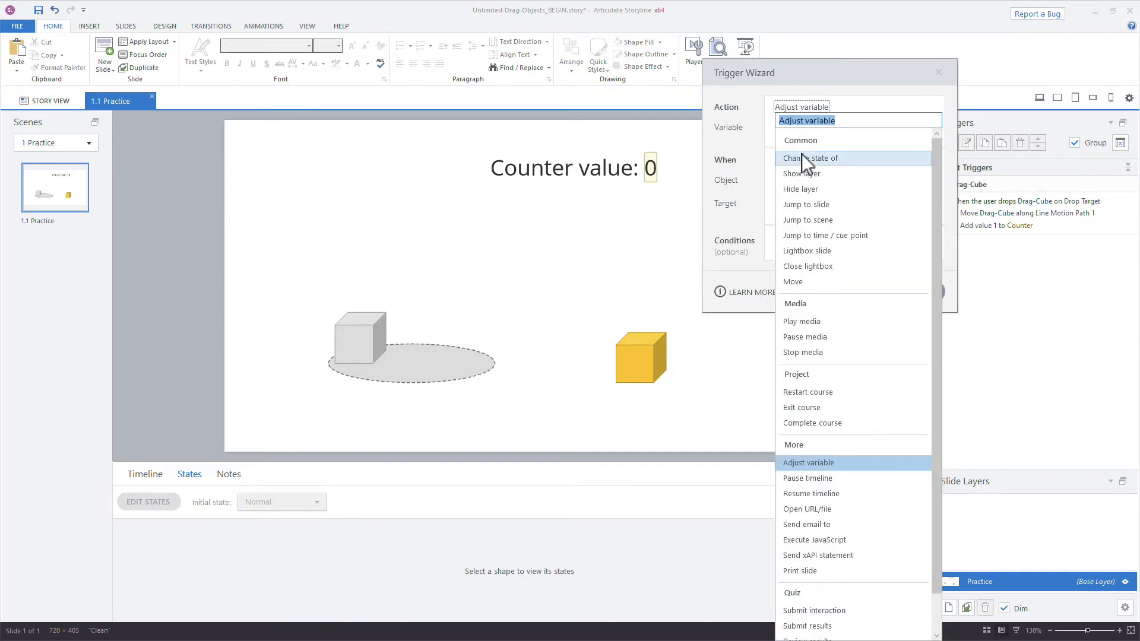
# Add a trigger setting Cubes to Normal when Counter changes, with condition Counter = 0
pyautogui.click(812, 158)
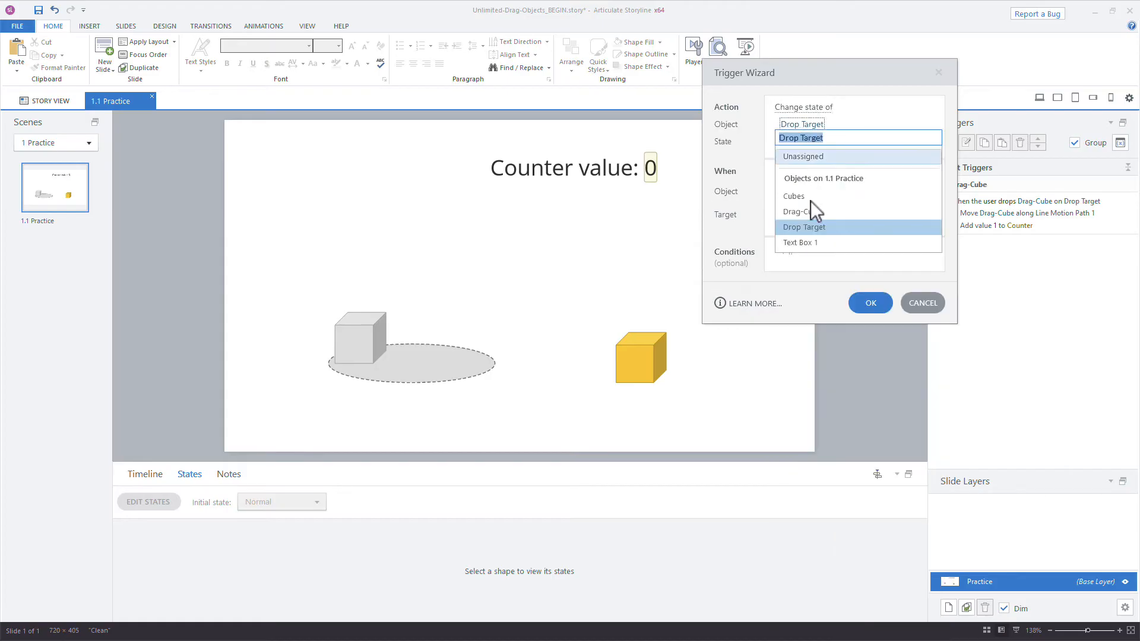
pyautogui.click(793, 195)
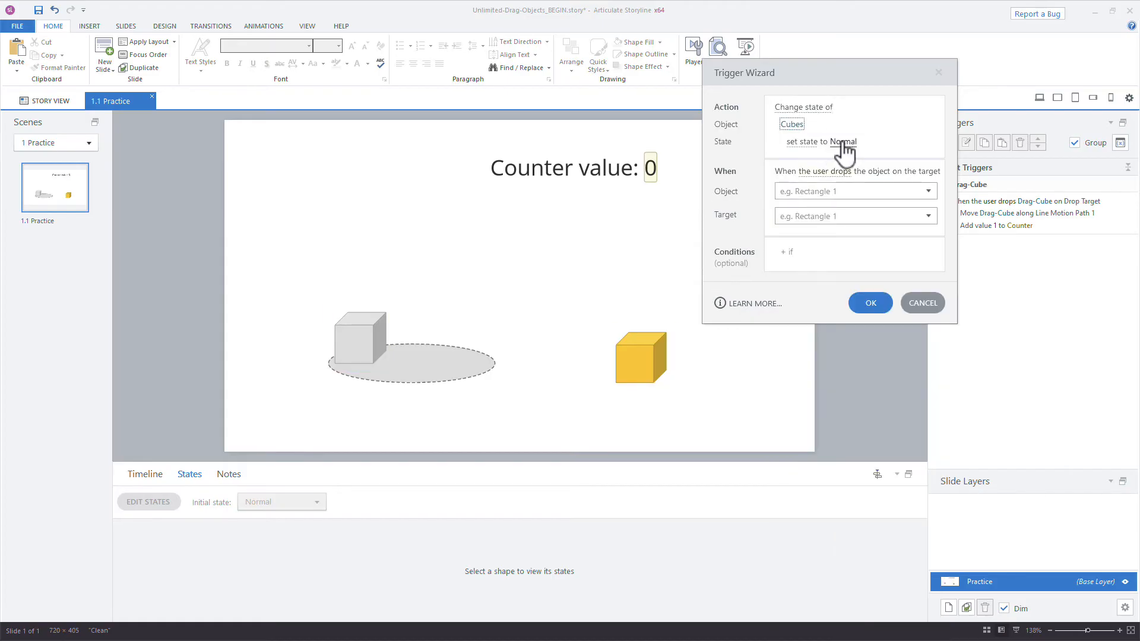
pyautogui.click(856, 172)
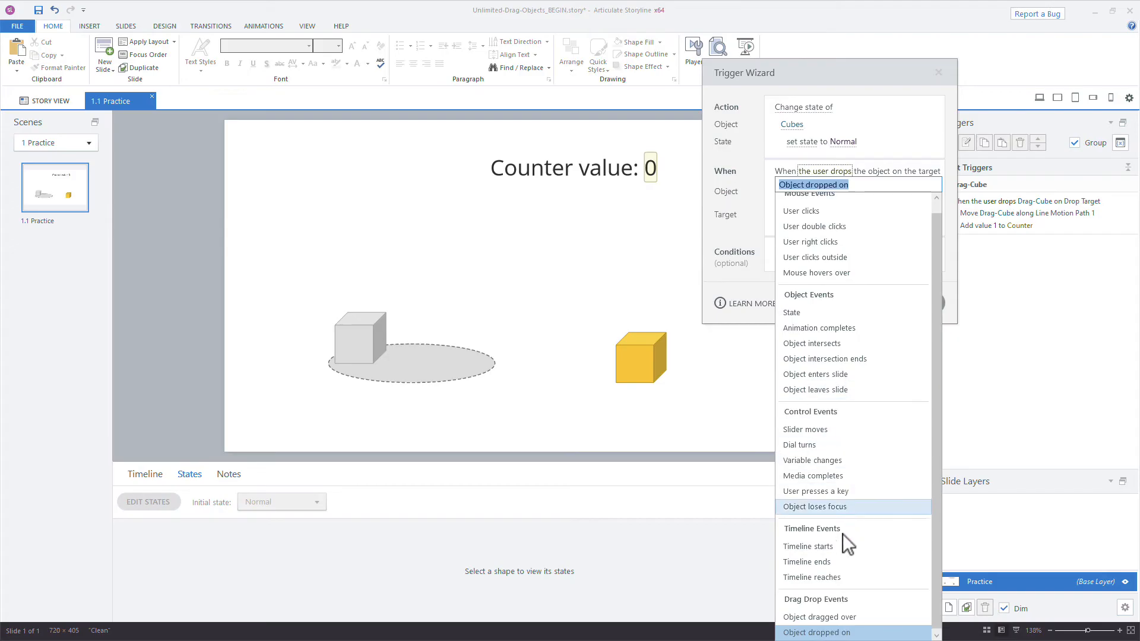
pyautogui.moveTo(825, 460)
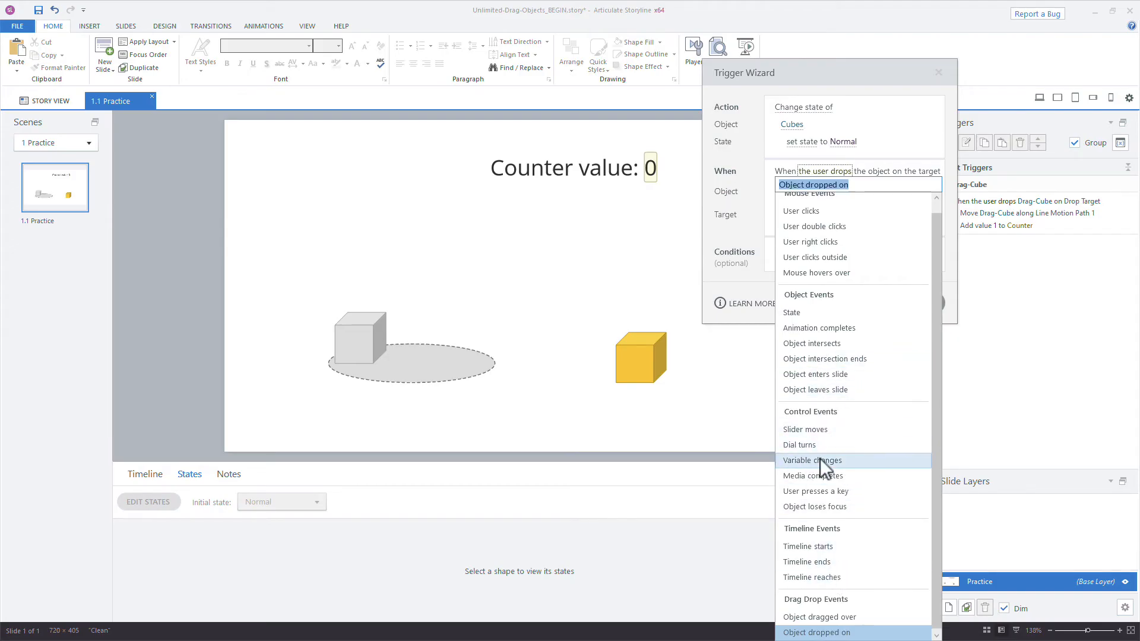
pyautogui.click(812, 460)
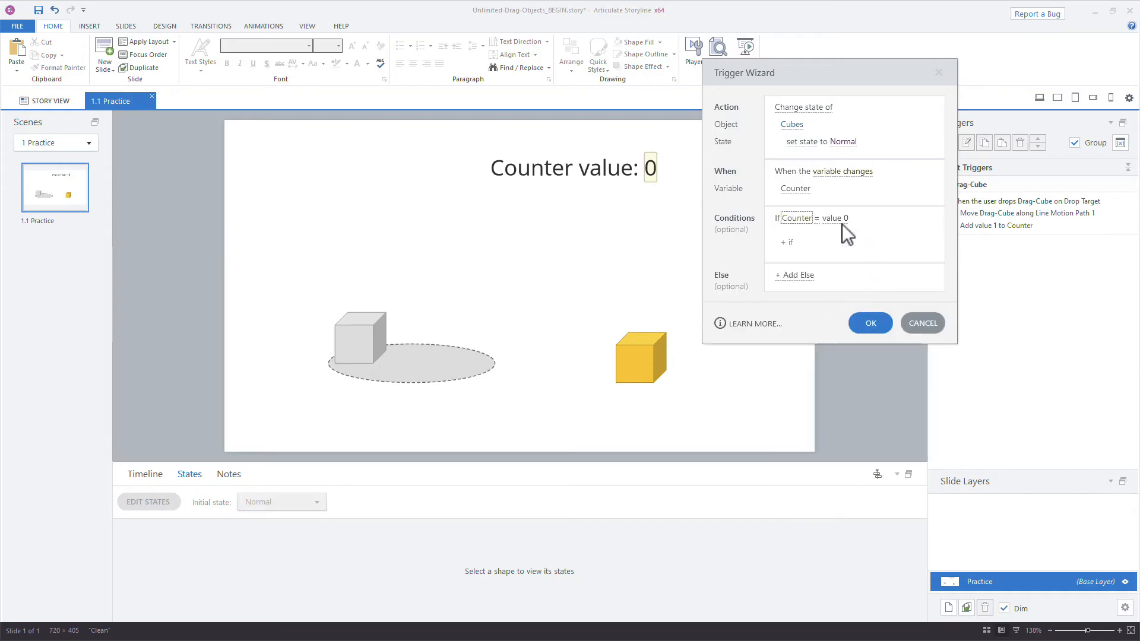
pyautogui.moveTo(860, 211)
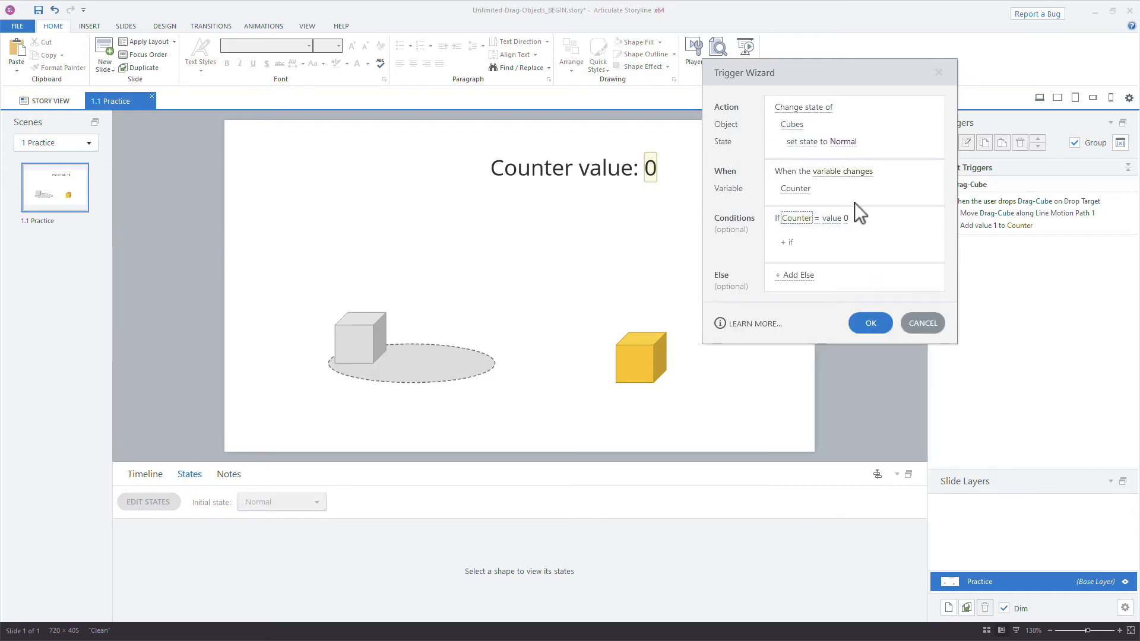
pyautogui.click(869, 323)
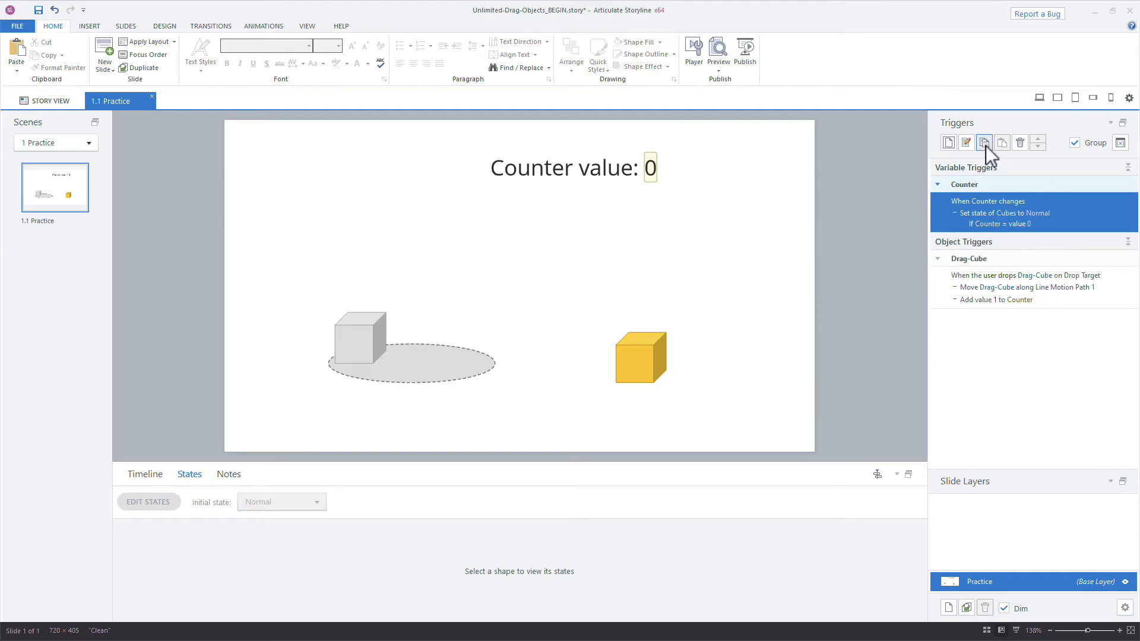
# Duplicate the Counter trigger and set each copy's Cubes state and condition to values 1–6
pyautogui.click(1002, 143)
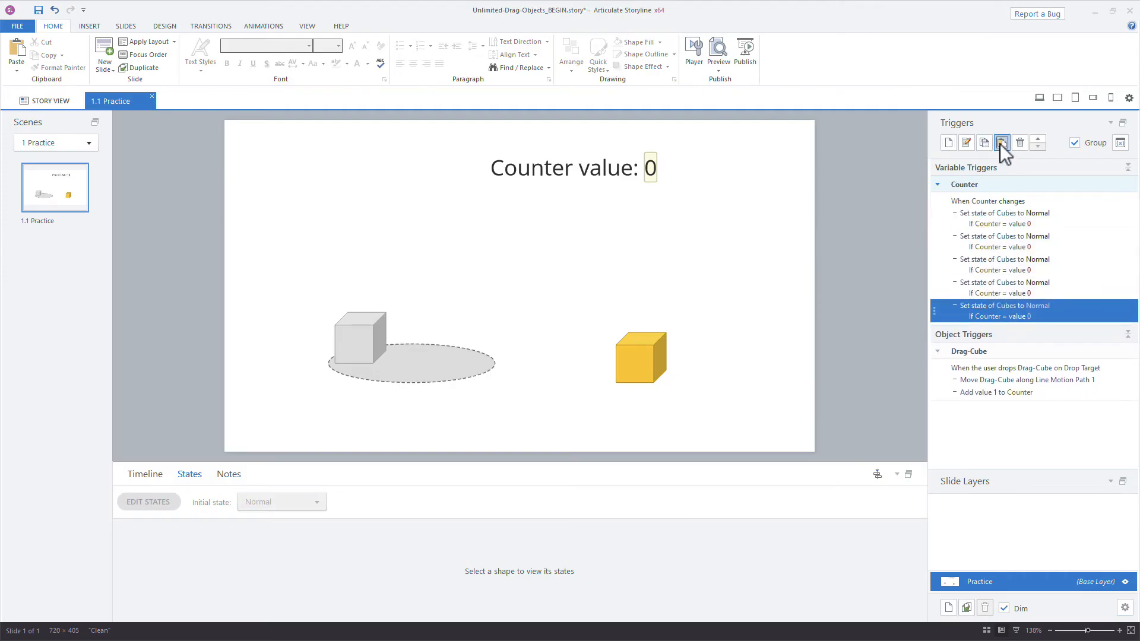
pyautogui.click(984, 142)
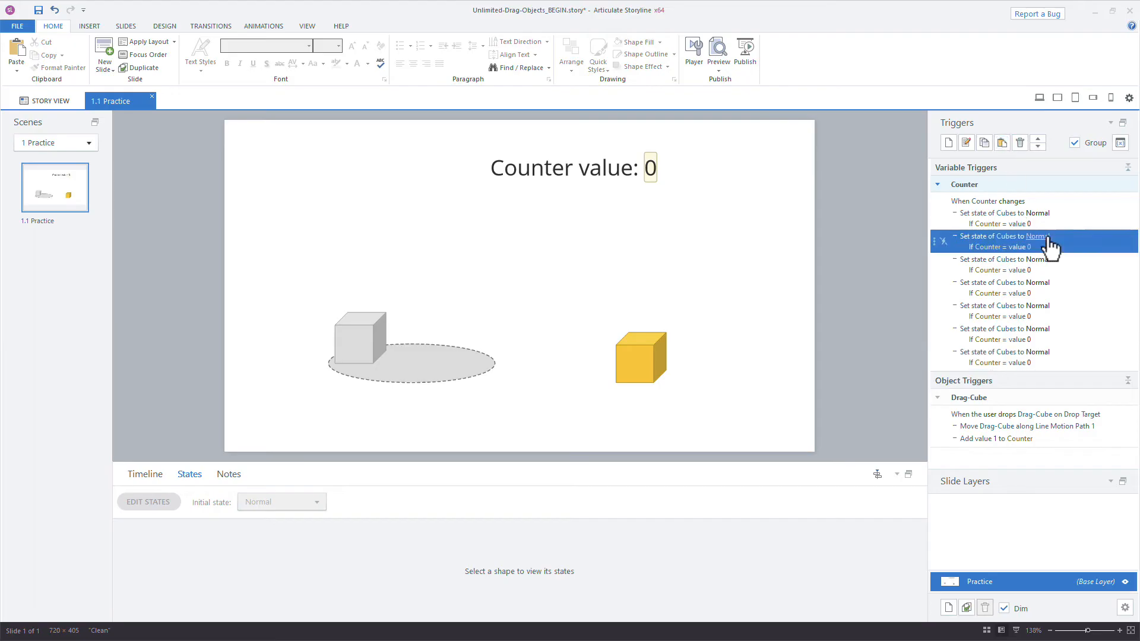
pyautogui.click(1033, 236)
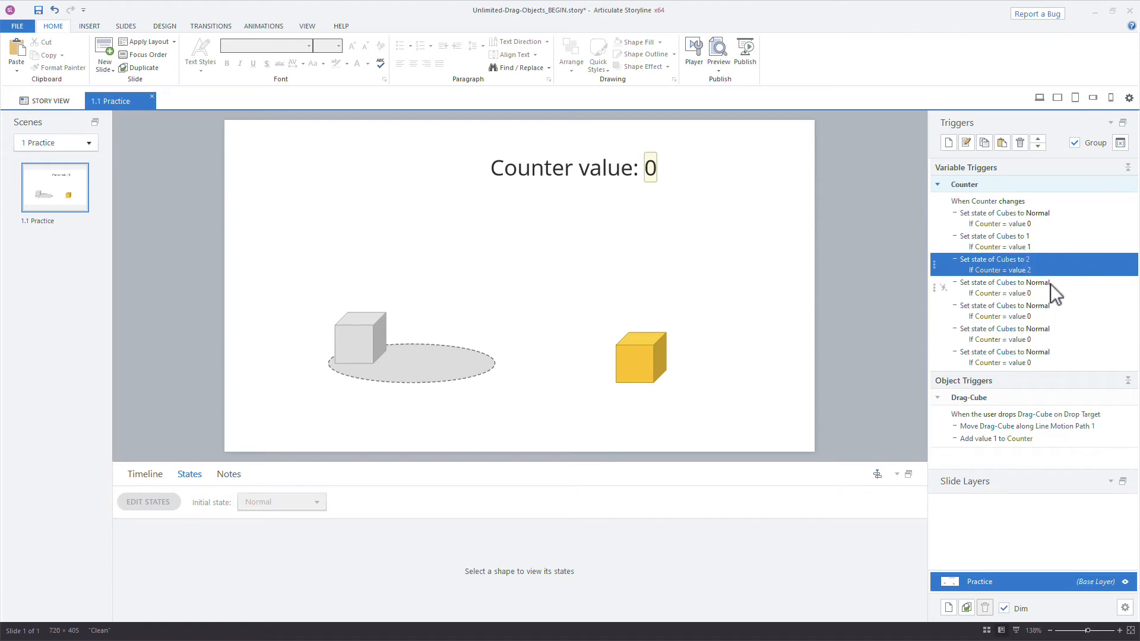
pyautogui.click(1018, 283)
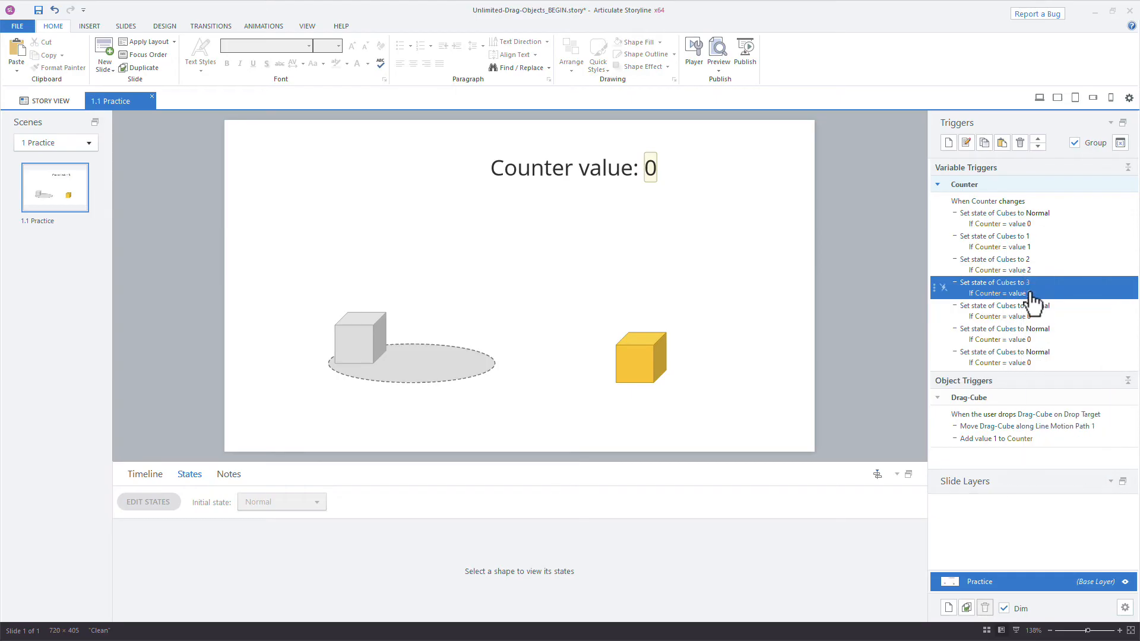
pyautogui.click(1033, 305)
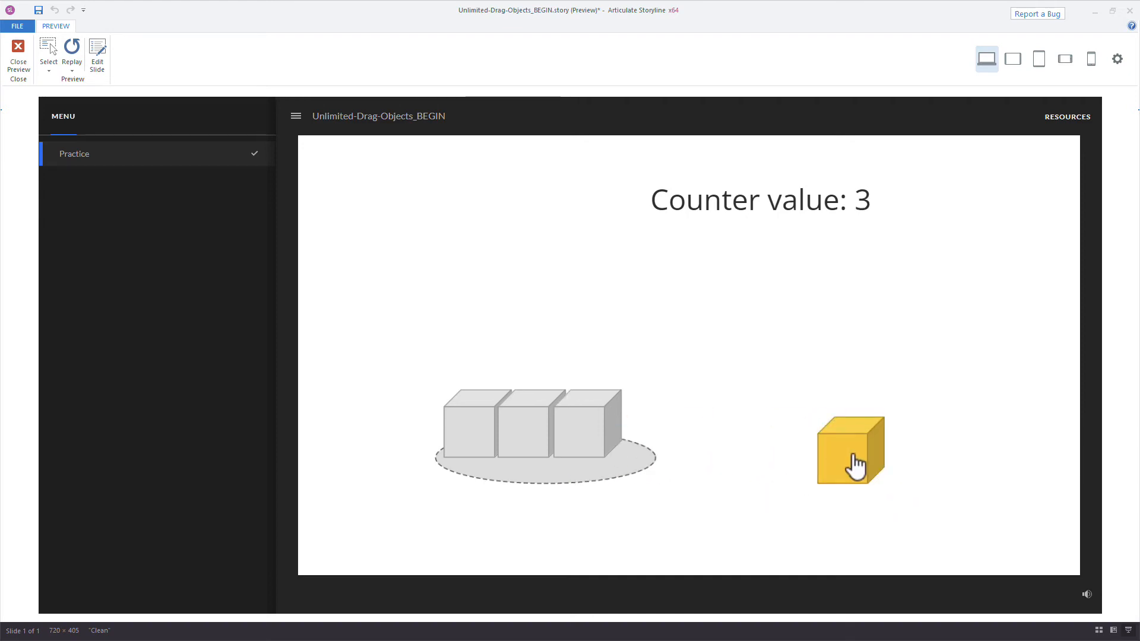
# Drop the yellow cube onto the oval again until Counter reaches 7, then close the preview
pyautogui.click(850, 450)
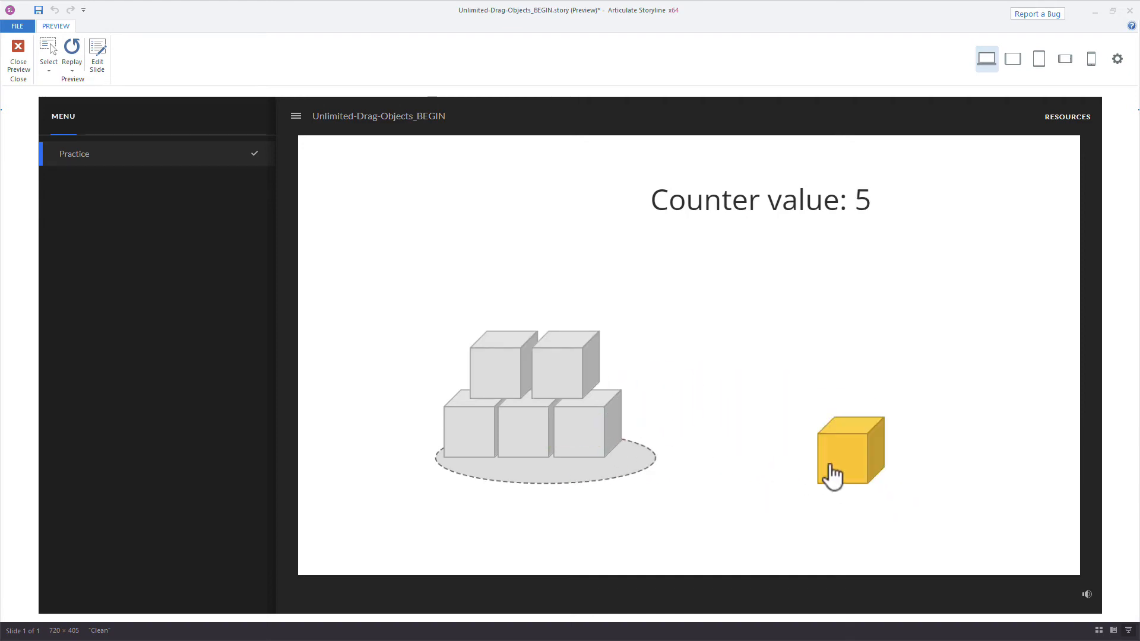
pyautogui.moveTo(849, 450); pyautogui.dragTo(542, 313)
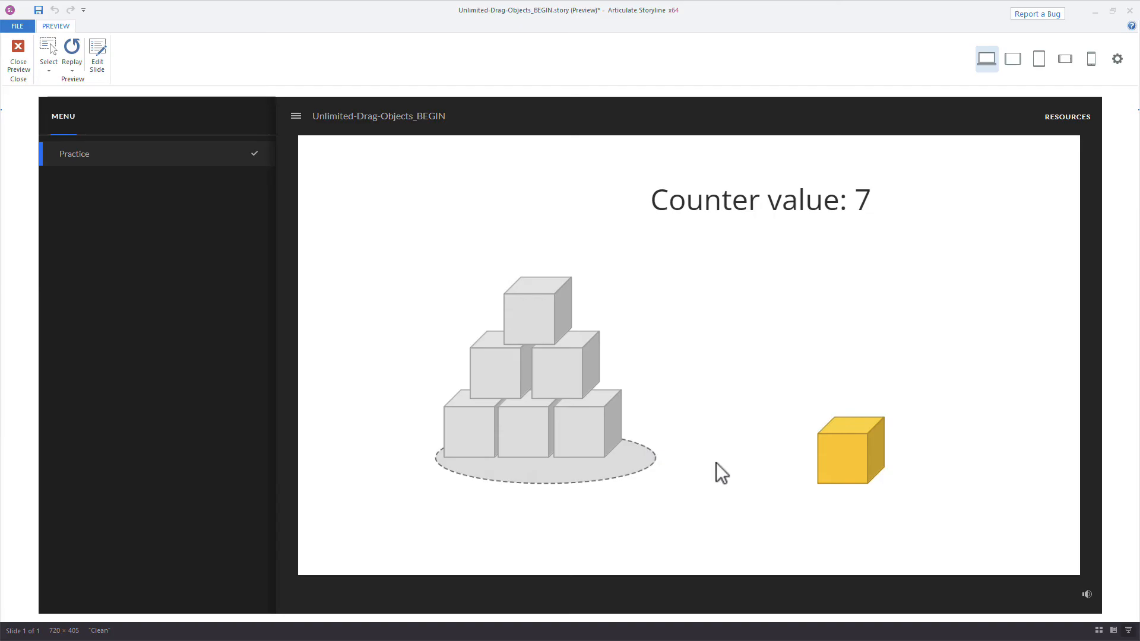
pyautogui.moveTo(805, 438)
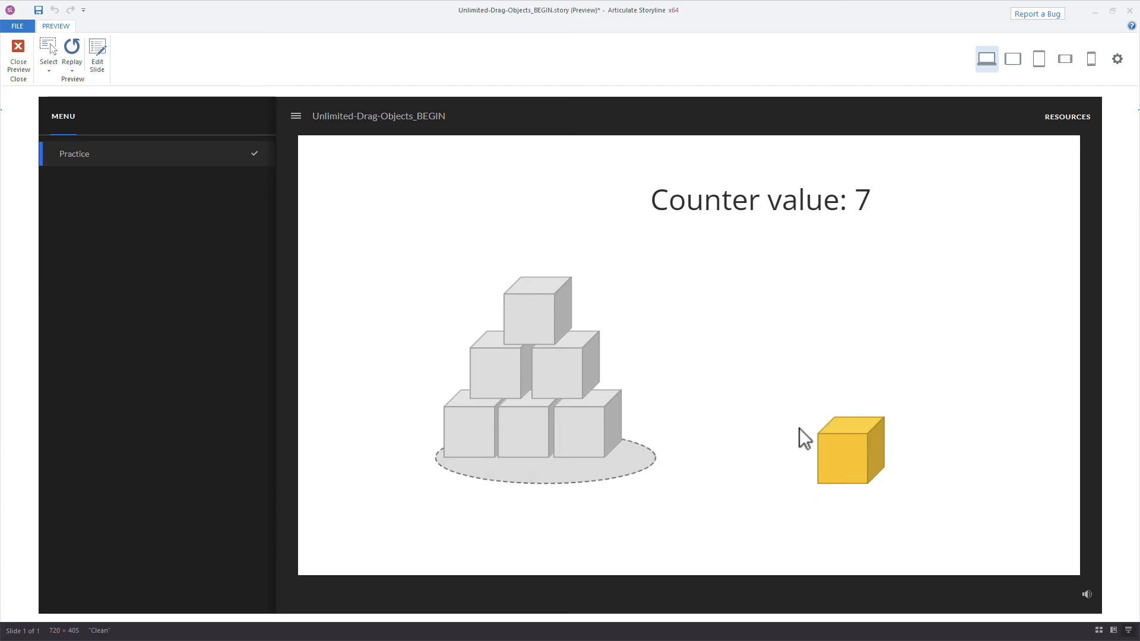
pyautogui.click(18, 55)
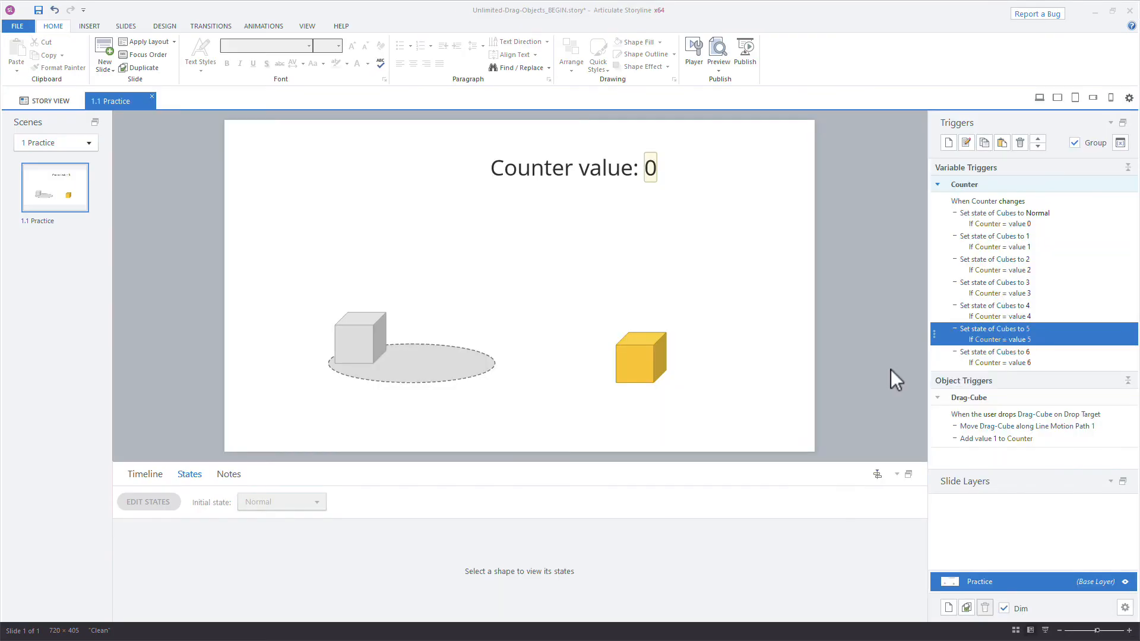
# Add a trigger changing Drag-Cube to Hidden when Counter changes, with condition Counter = 6
pyautogui.click(641, 357)
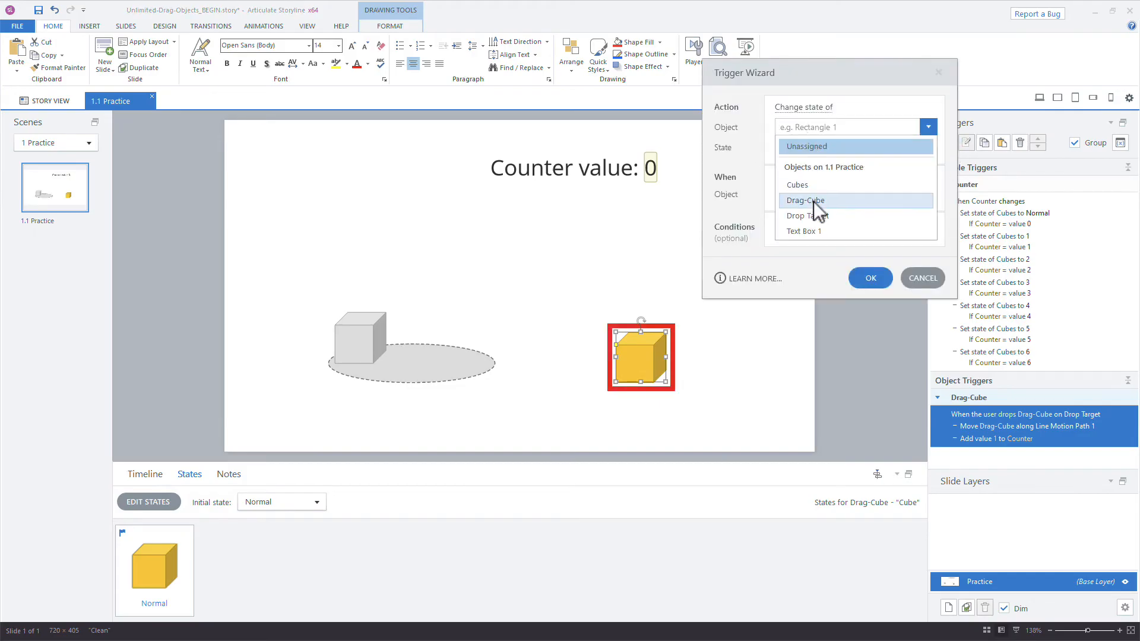
pyautogui.click(804, 200)
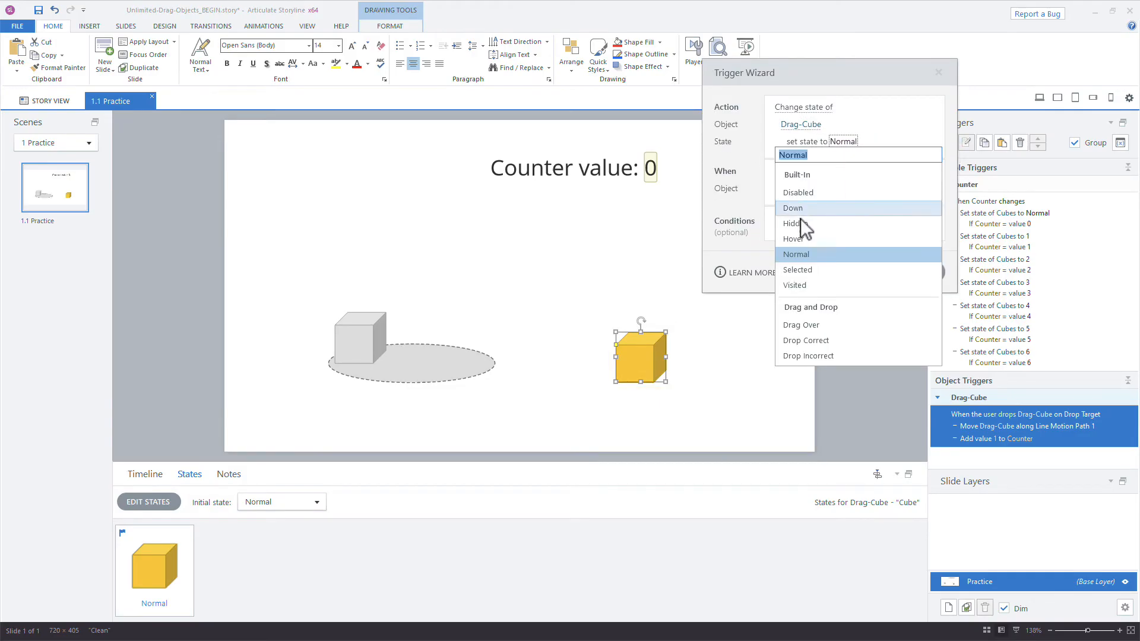
pyautogui.click(793, 224)
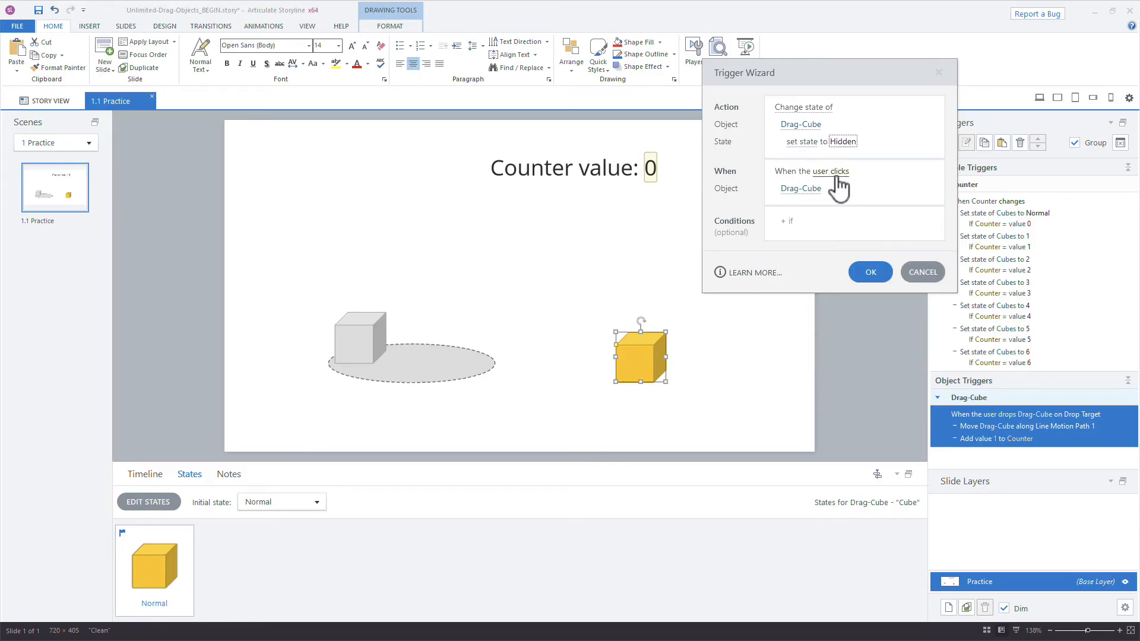
pyautogui.click(826, 171)
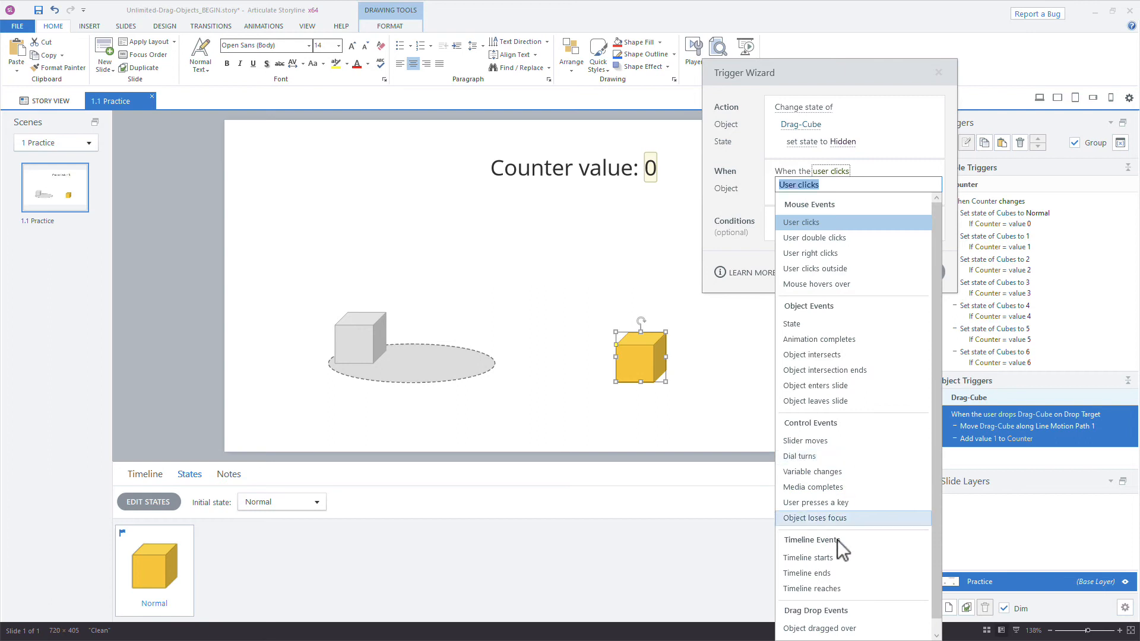
pyautogui.click(813, 471)
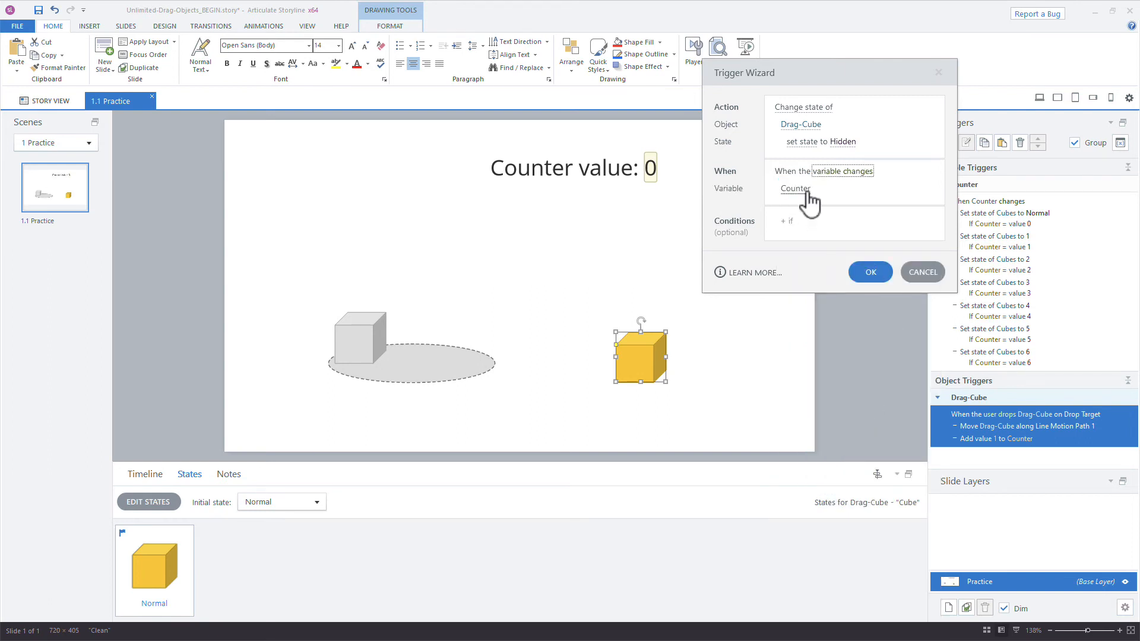
pyautogui.click(790, 222)
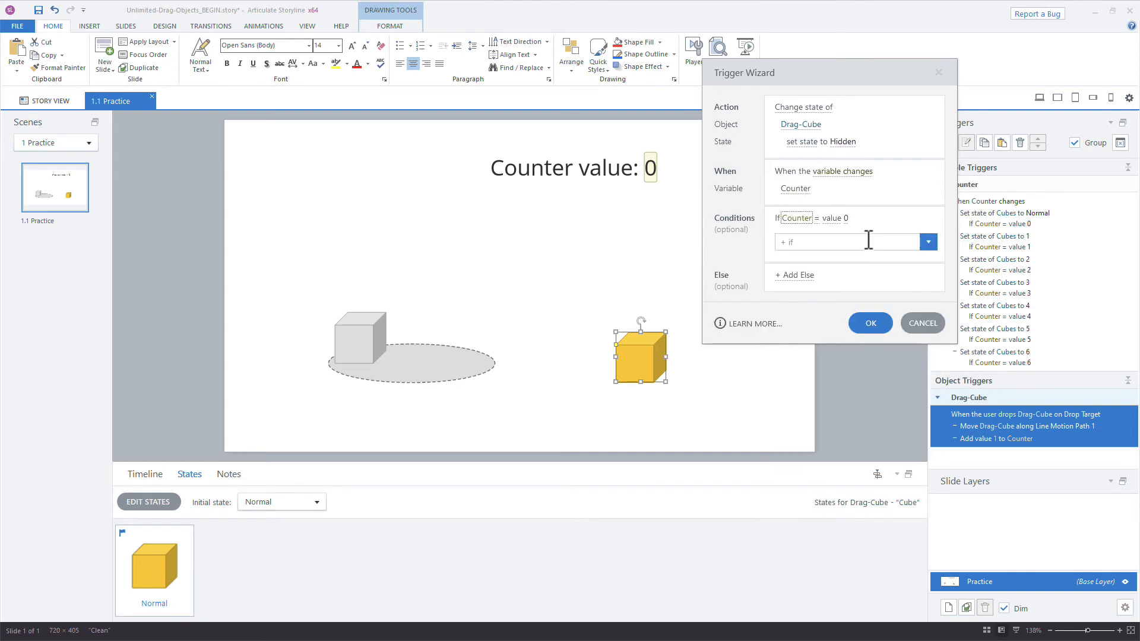
pyautogui.click(844, 218)
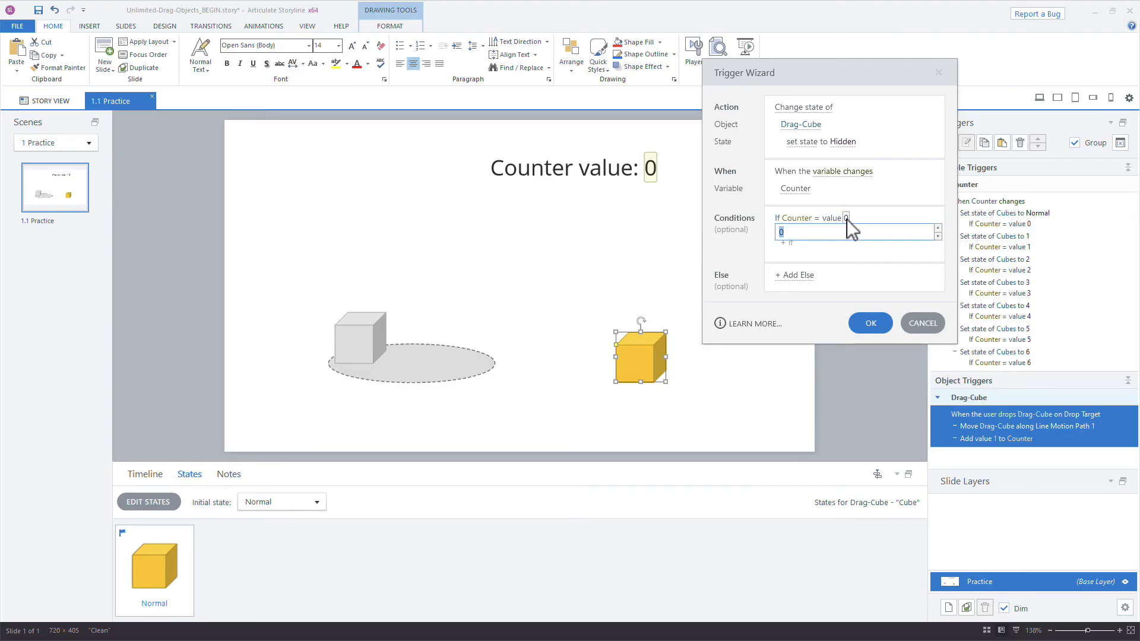
pyautogui.click(869, 323)
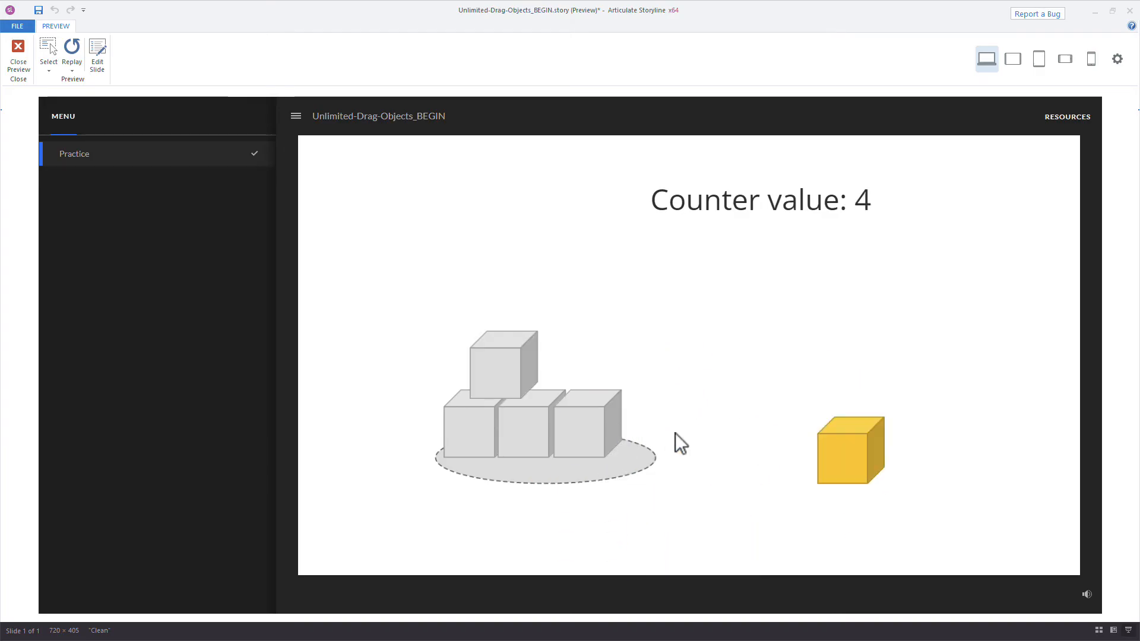
# Drop the yellow cube until Counter reaches 6 and confirm it disappears
pyautogui.moveTo(850, 450); pyautogui.dragTo(574, 378)
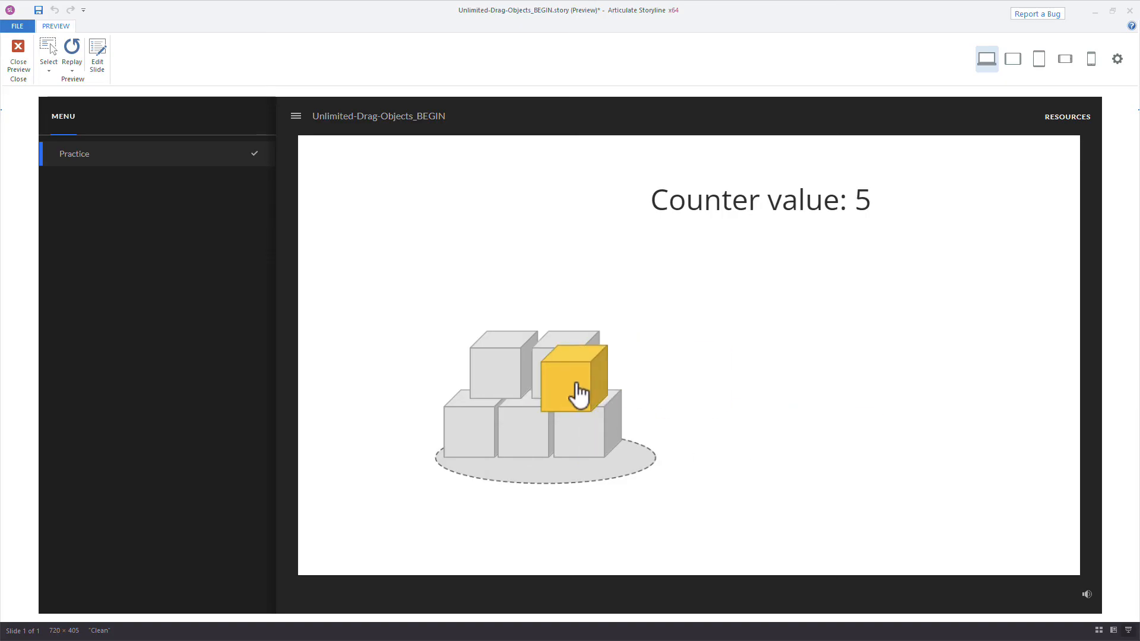
pyautogui.moveTo(573, 378); pyautogui.dragTo(589, 462)
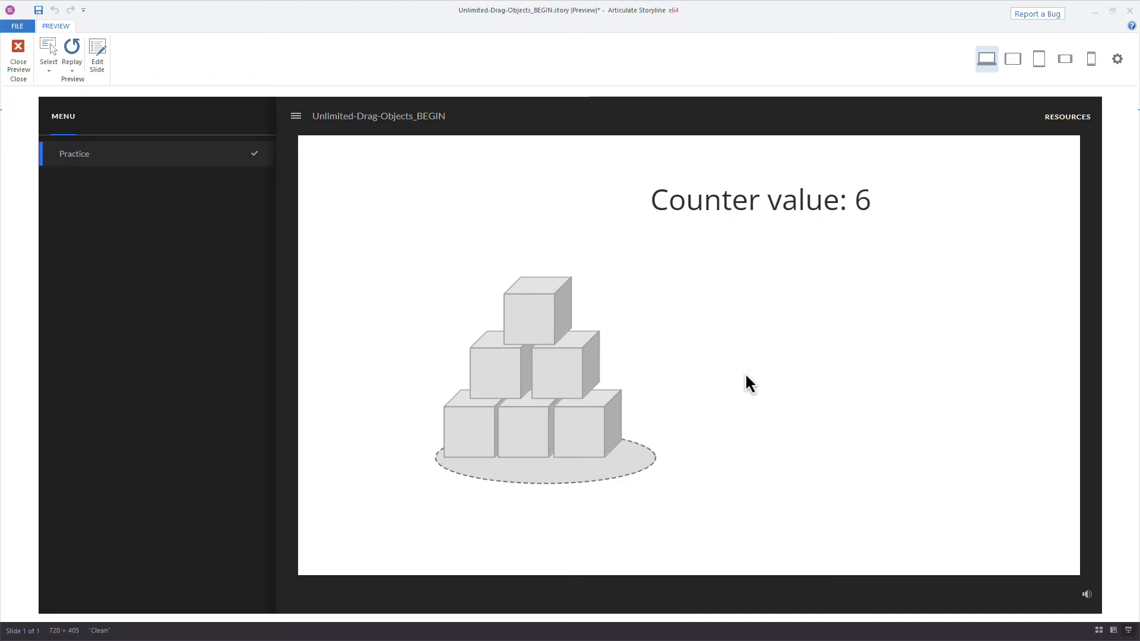
# Close the preview and return to editing
pyautogui.click(17, 55)
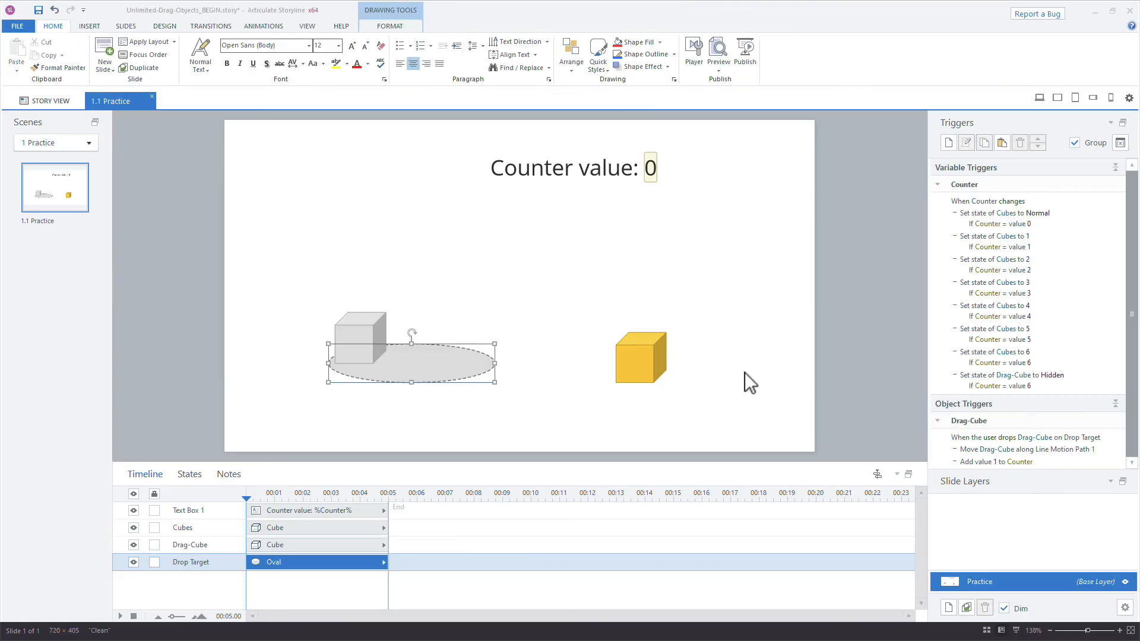
# Select Drag-Cube and show its 0.10-second line motion path on the Animations tab
pyautogui.click(640, 357)
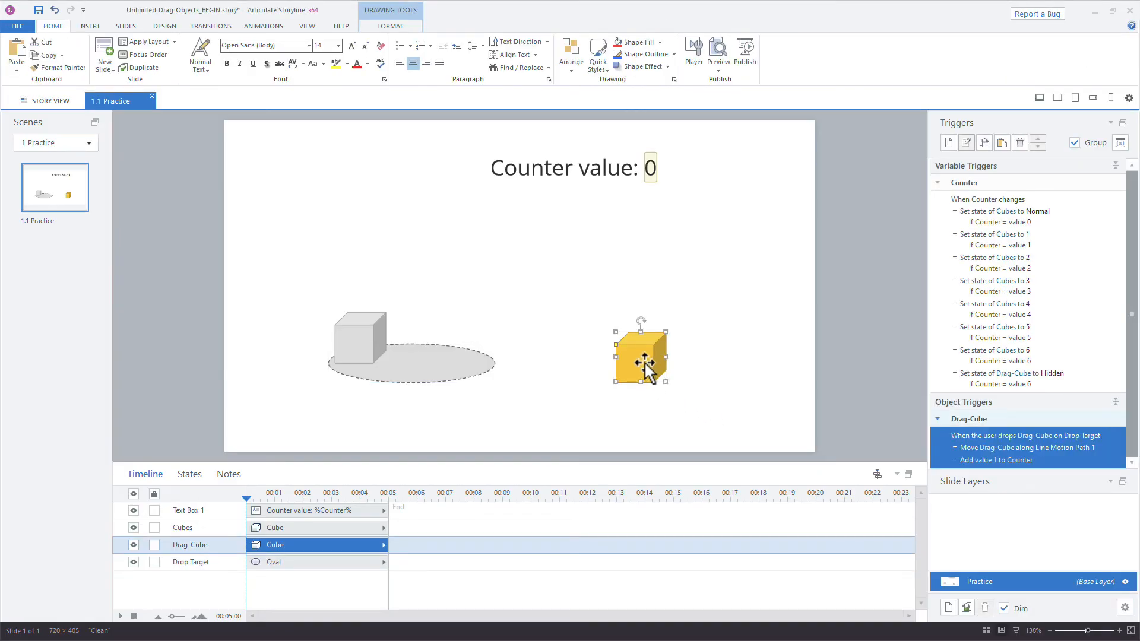
pyautogui.click(263, 26)
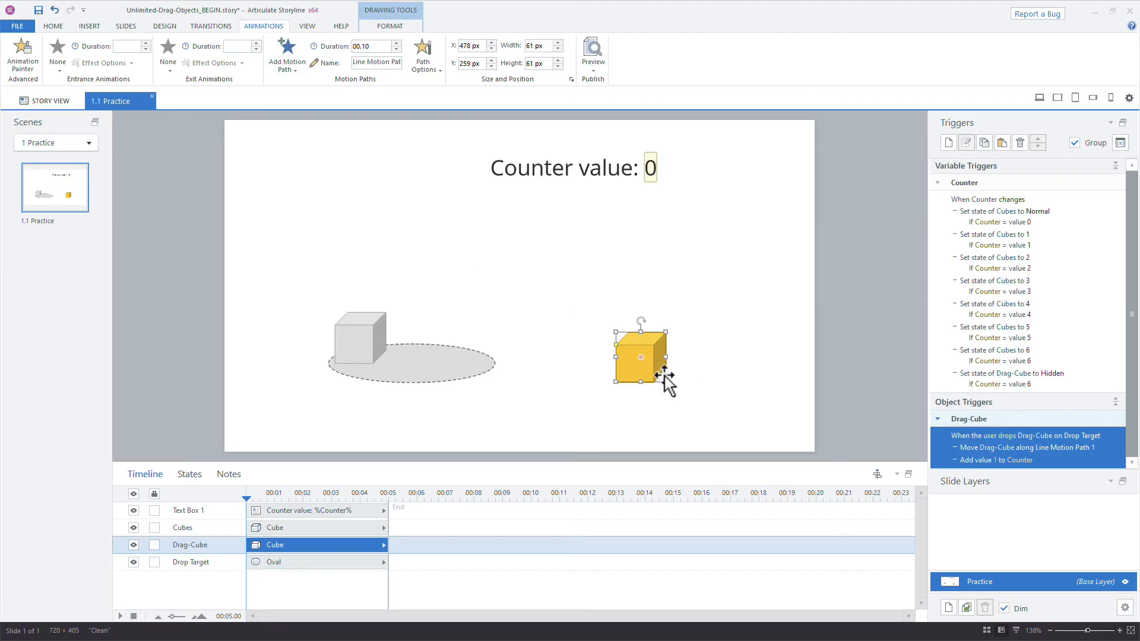